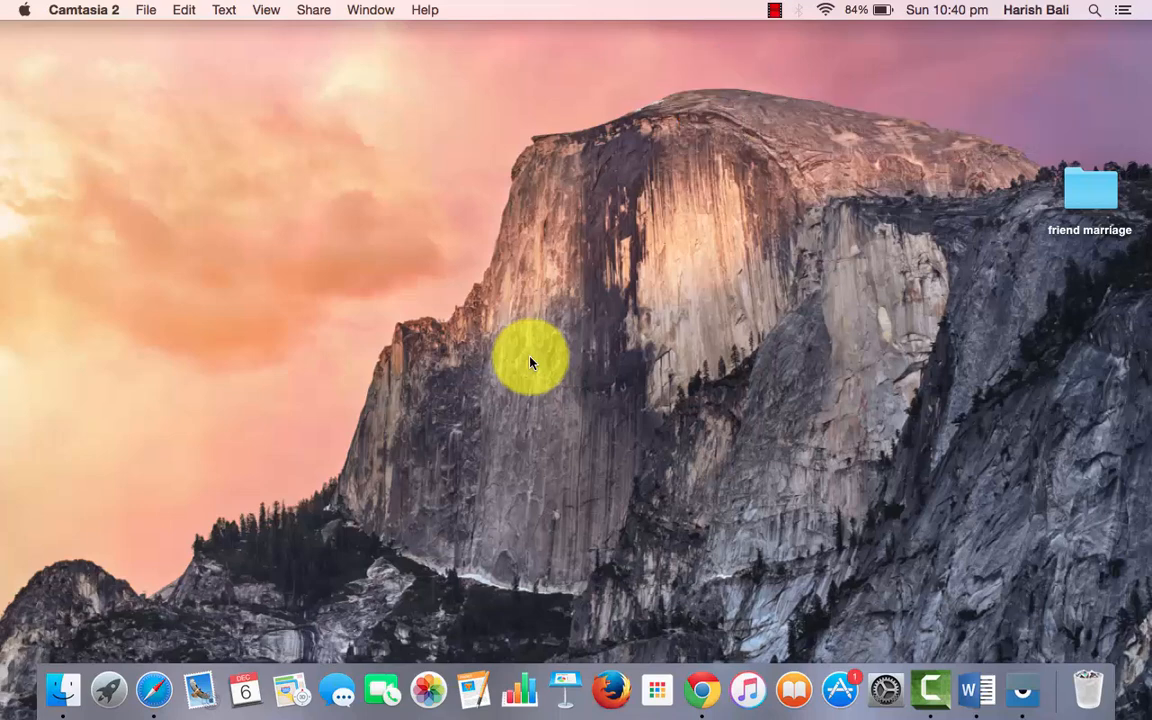
pyautogui.moveTo(796, 598)
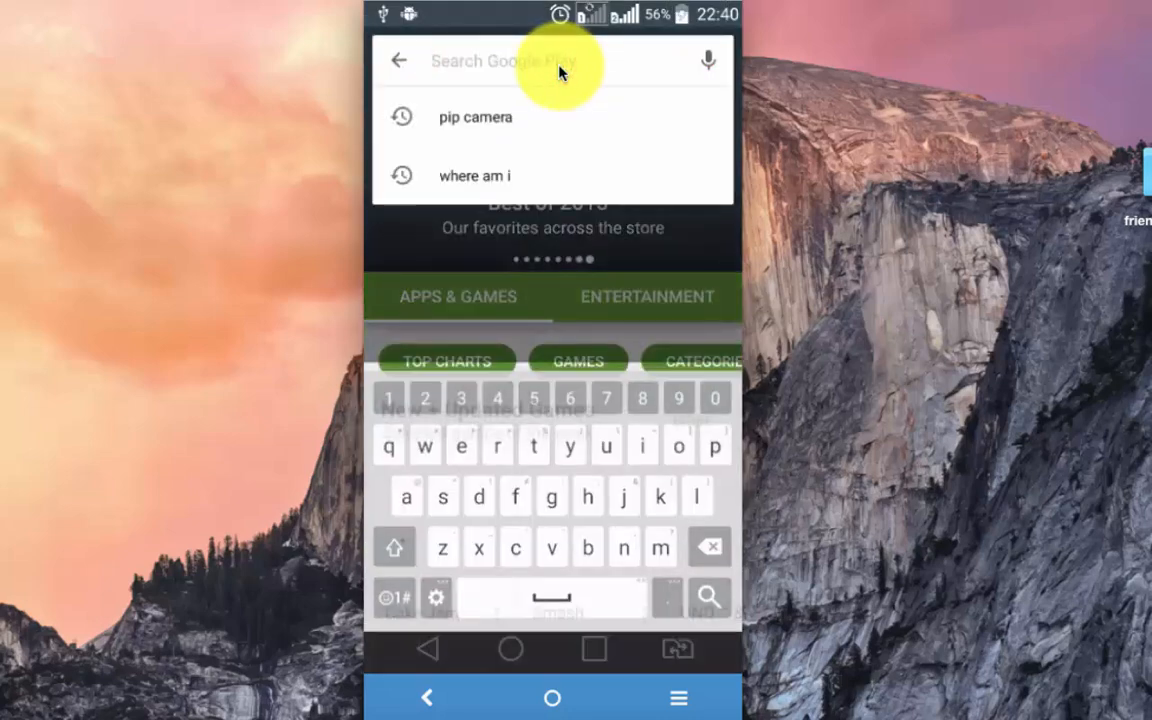
# Step: Search Play Store for 'pip camera' and launch the installed PIP Camera – Photo Editor Pro
pyautogui.write('p')
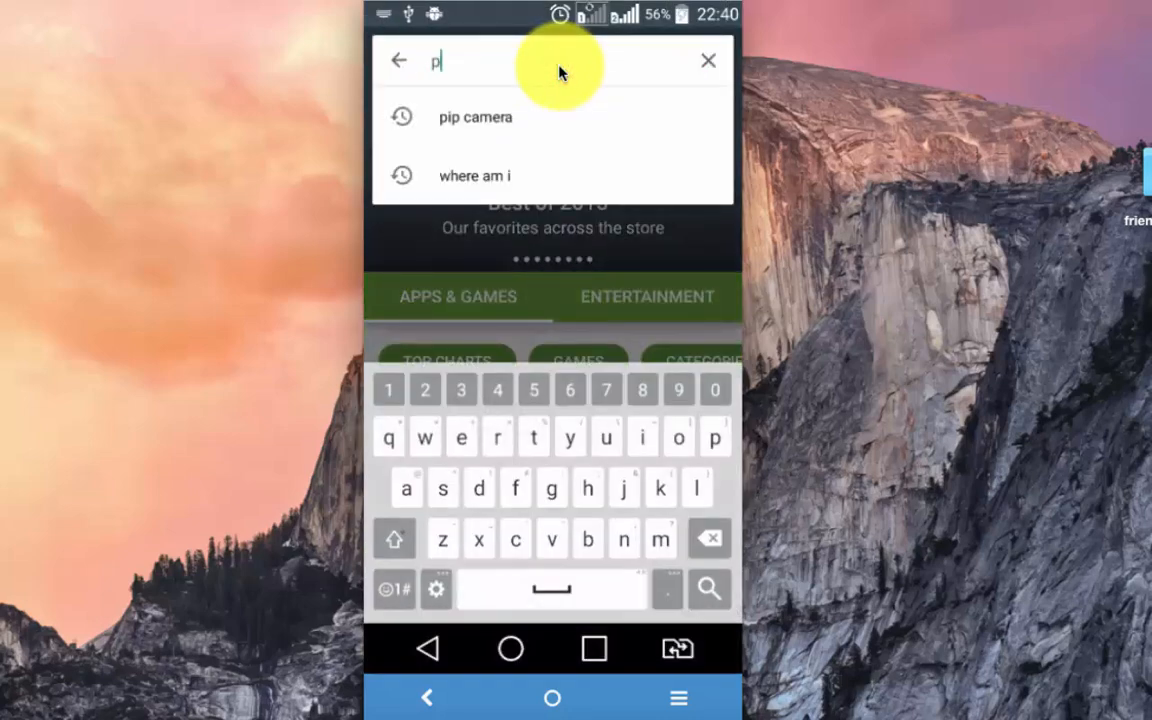
pyautogui.click(474, 116)
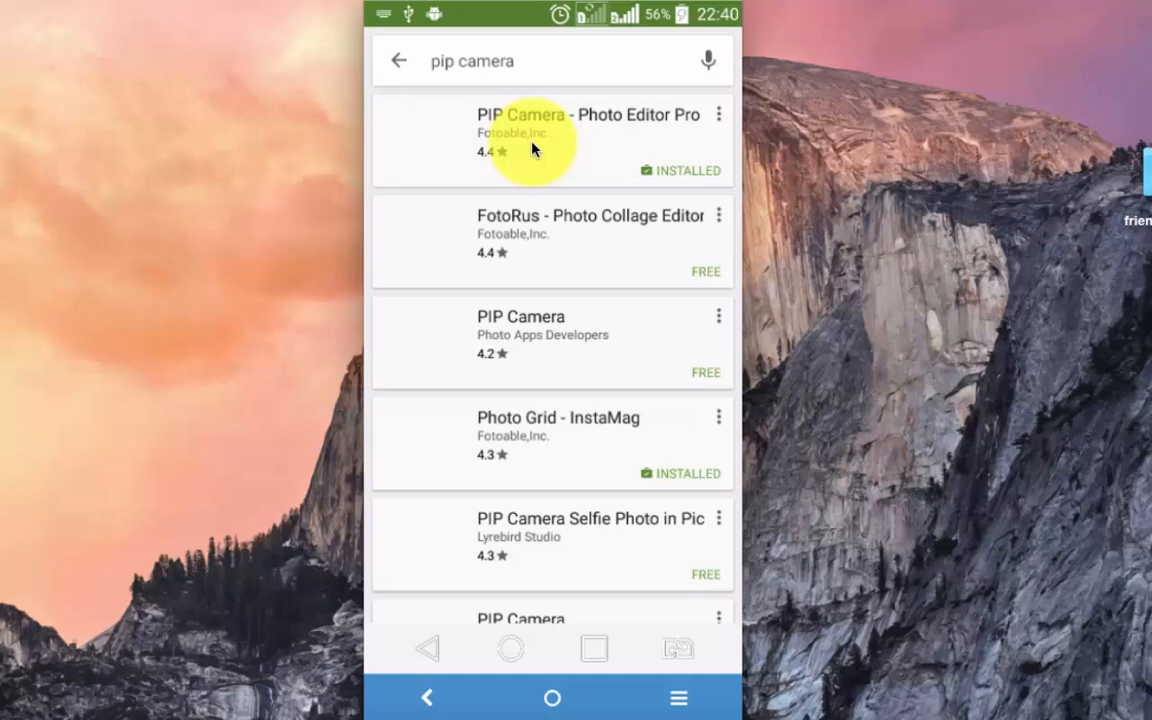
pyautogui.moveTo(598, 144)
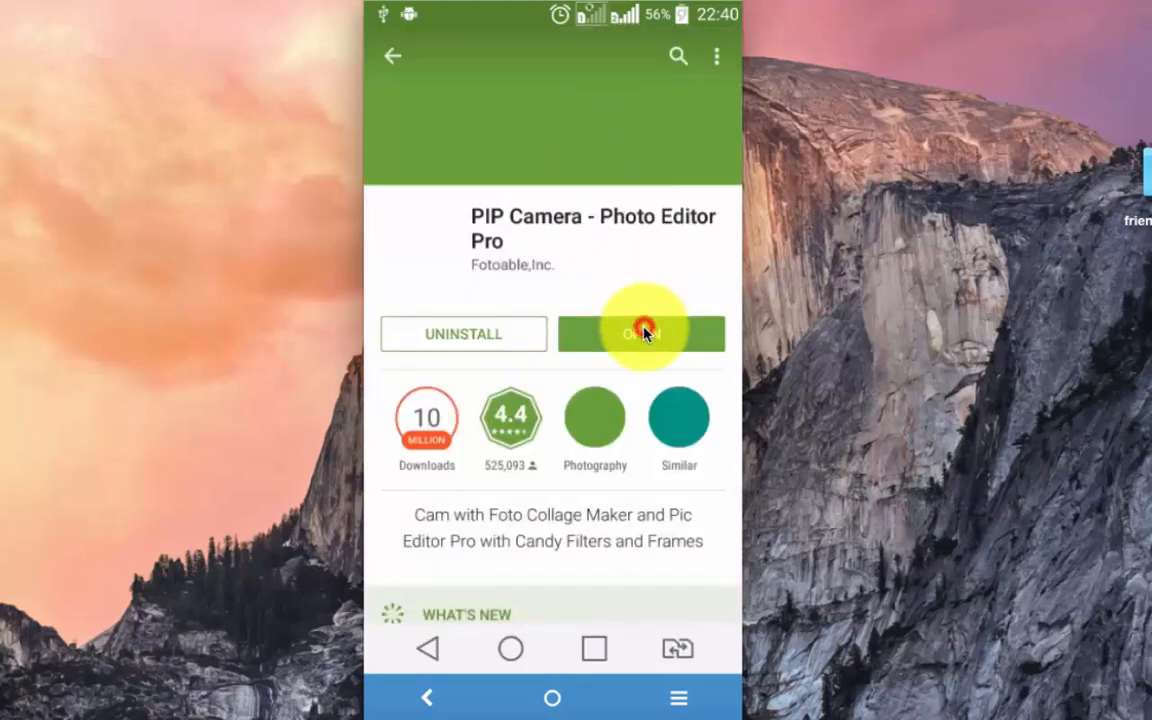
pyautogui.click(640, 332)
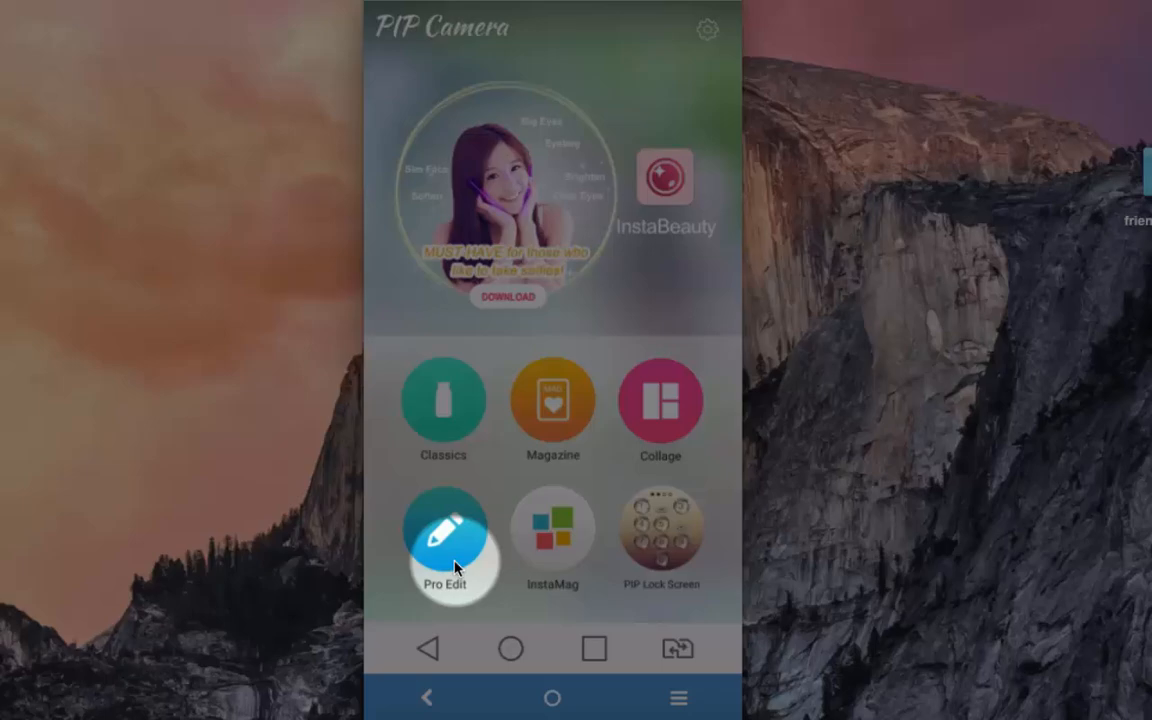
# Step: In Classics mode, capture a new selfie with the camera and accept it into a newspaper PIP frame
pyautogui.click(444, 410)
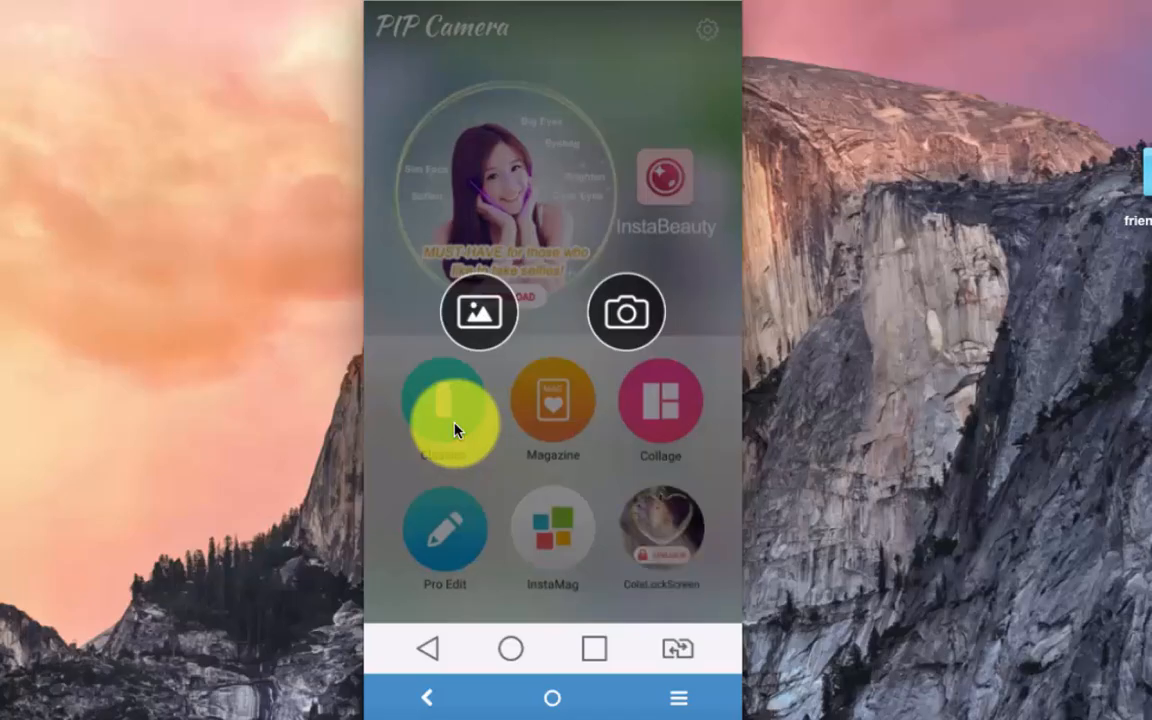
pyautogui.click(626, 312)
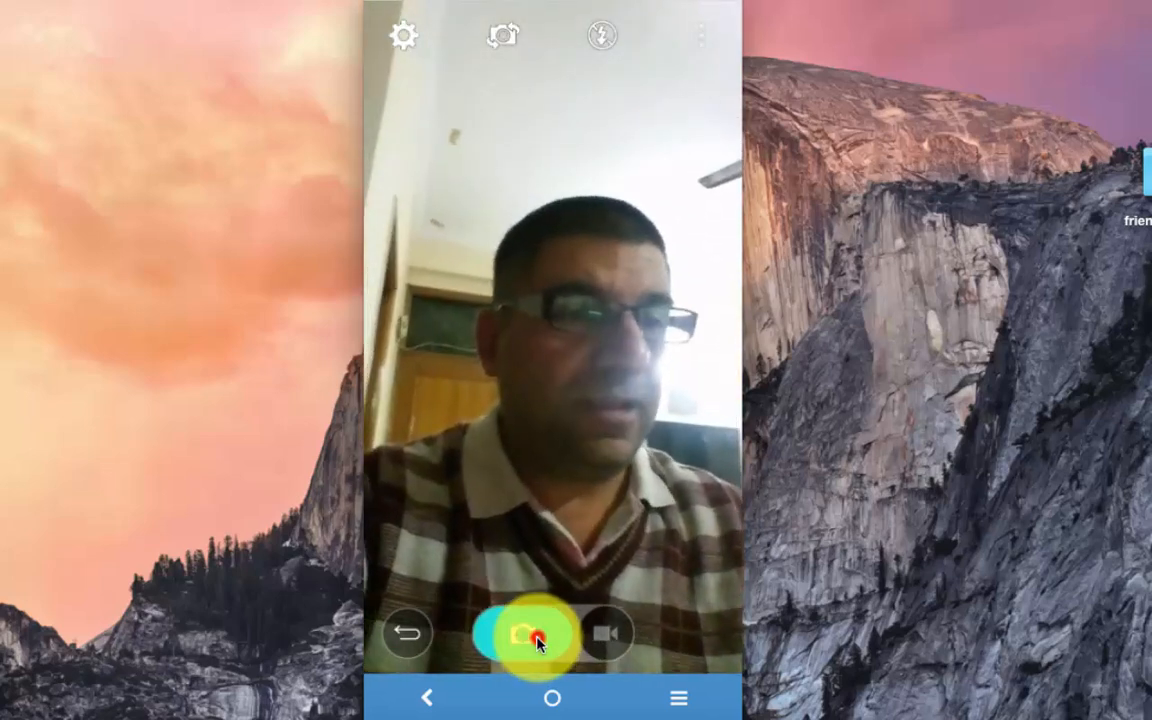
pyautogui.click(536, 632)
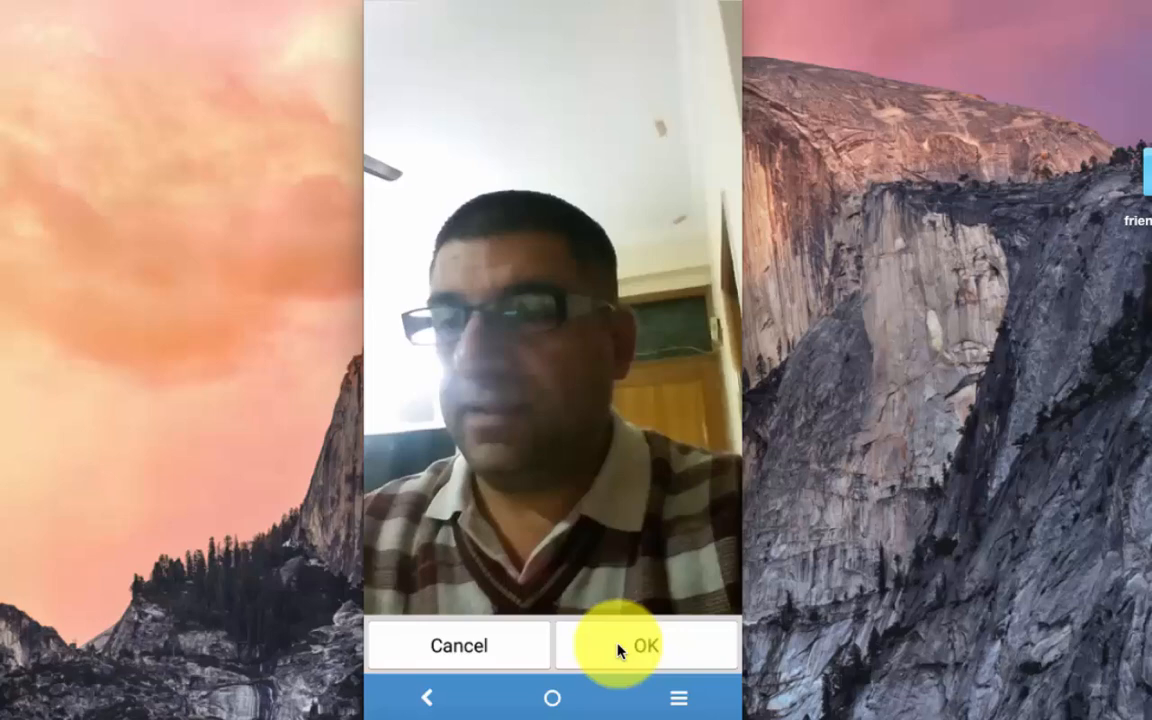
pyautogui.click(646, 644)
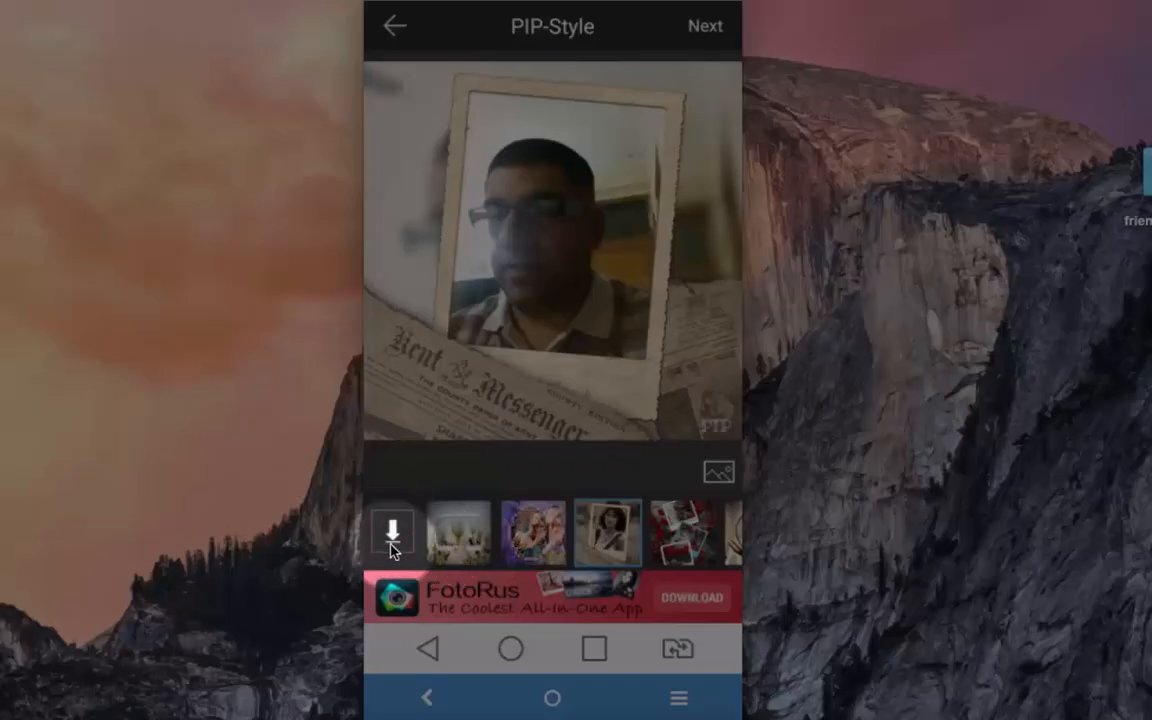
# Step: Pick the water-glass style from the library and position the face inside the glass
pyautogui.click(392, 532)
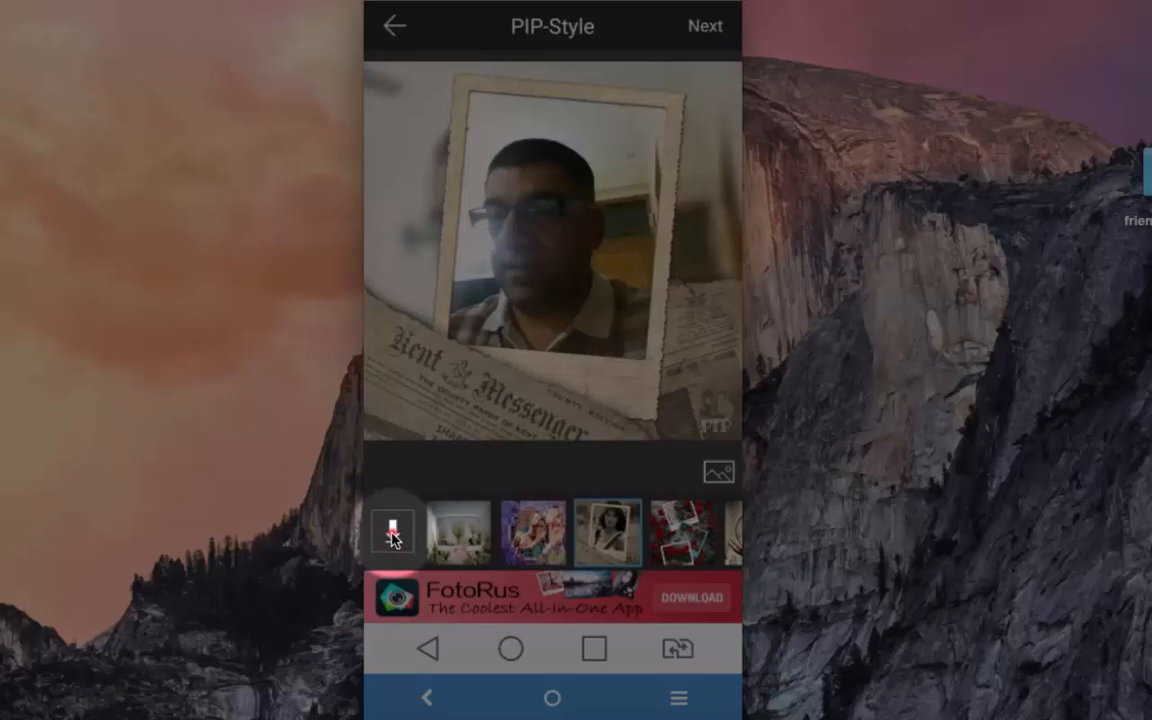
pyautogui.click(718, 472)
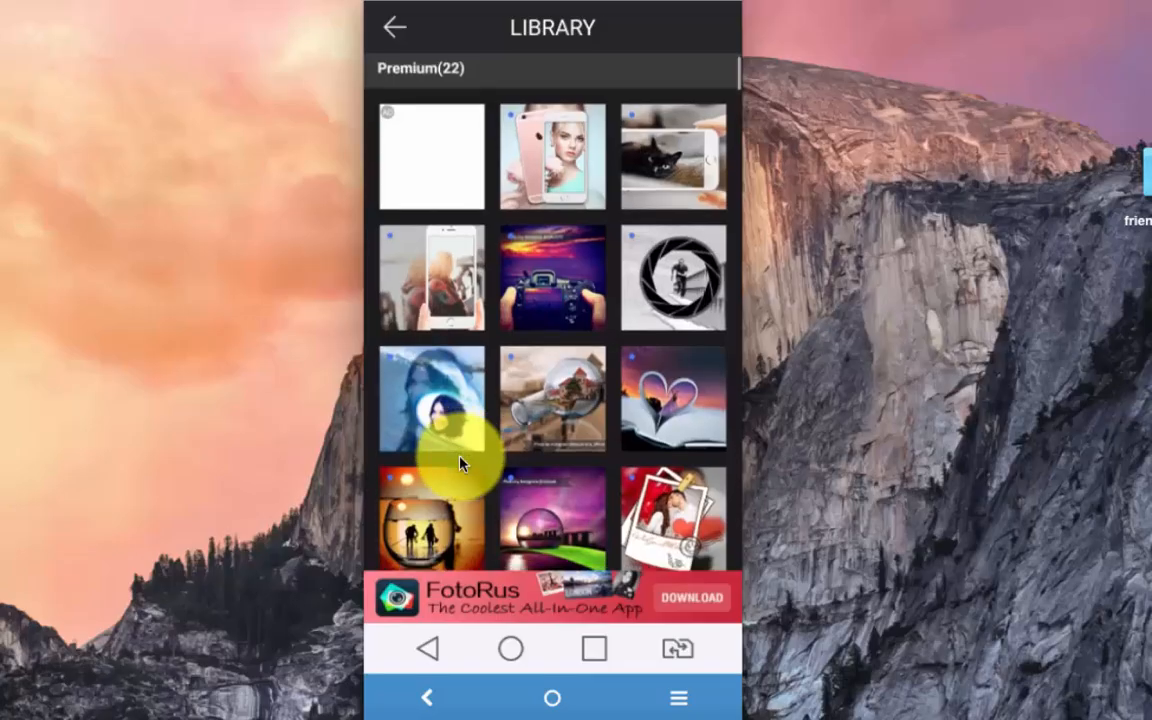
pyautogui.scroll(-3)
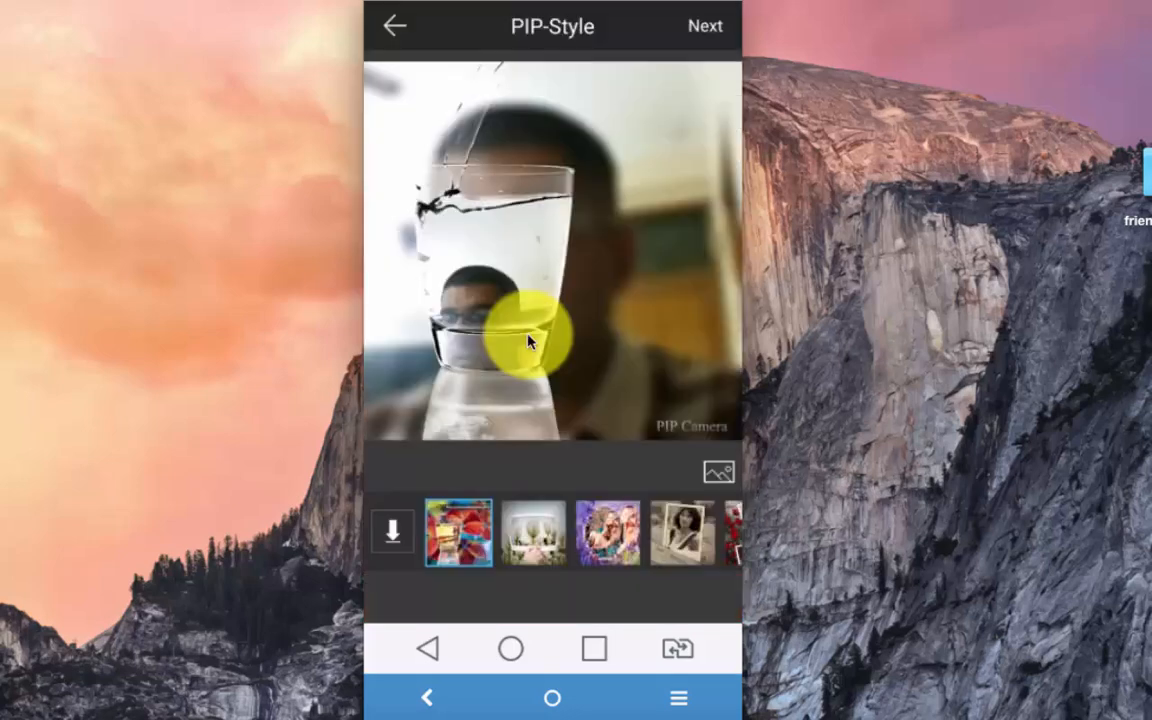
pyautogui.moveTo(530, 340); pyautogui.dragTo(504, 236)
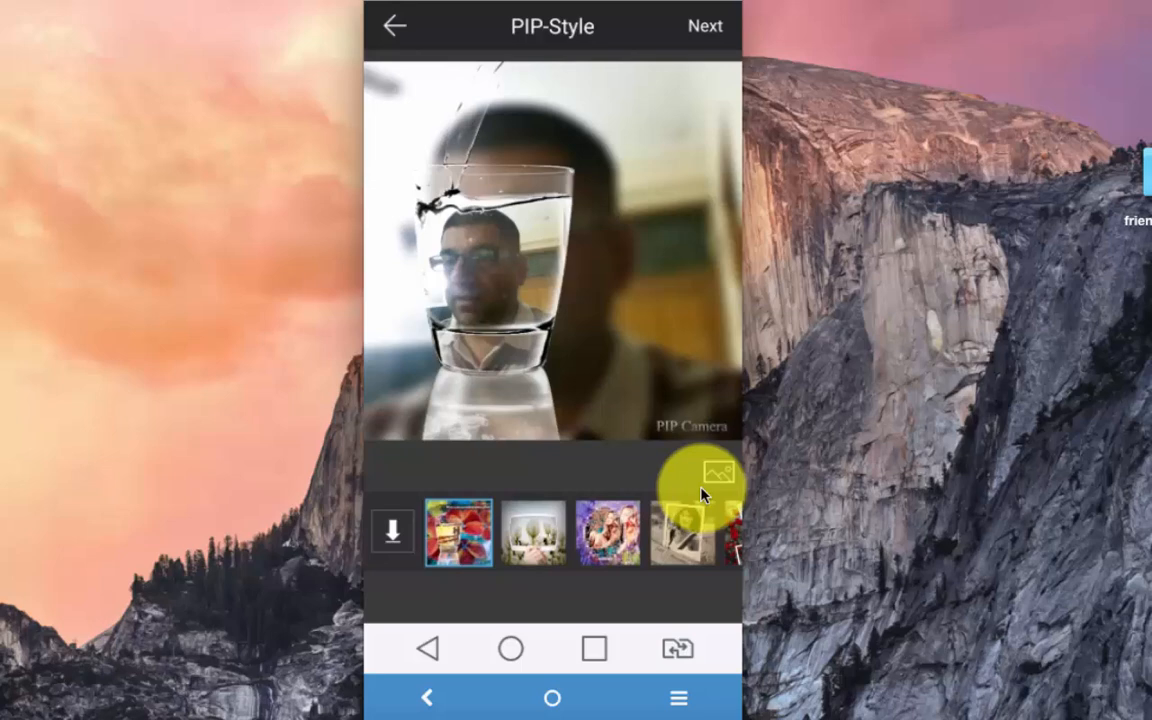
pyautogui.moveTo(576, 348)
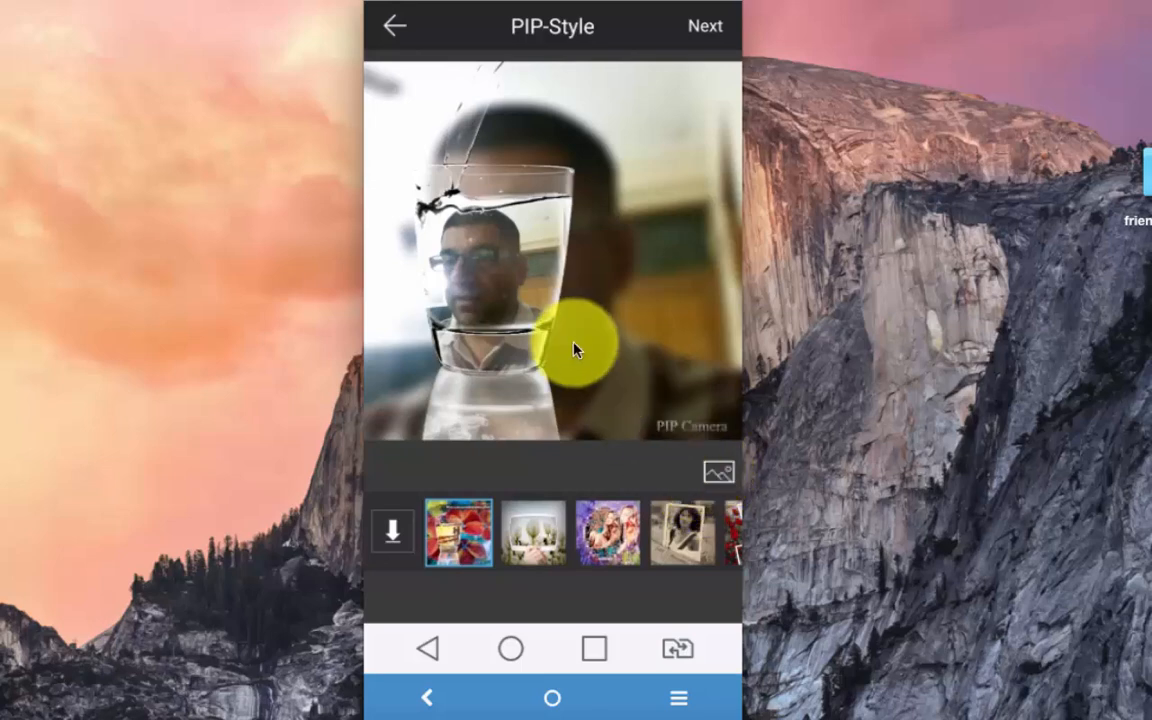
pyautogui.moveTo(576, 348); pyautogui.dragTo(450, 304)
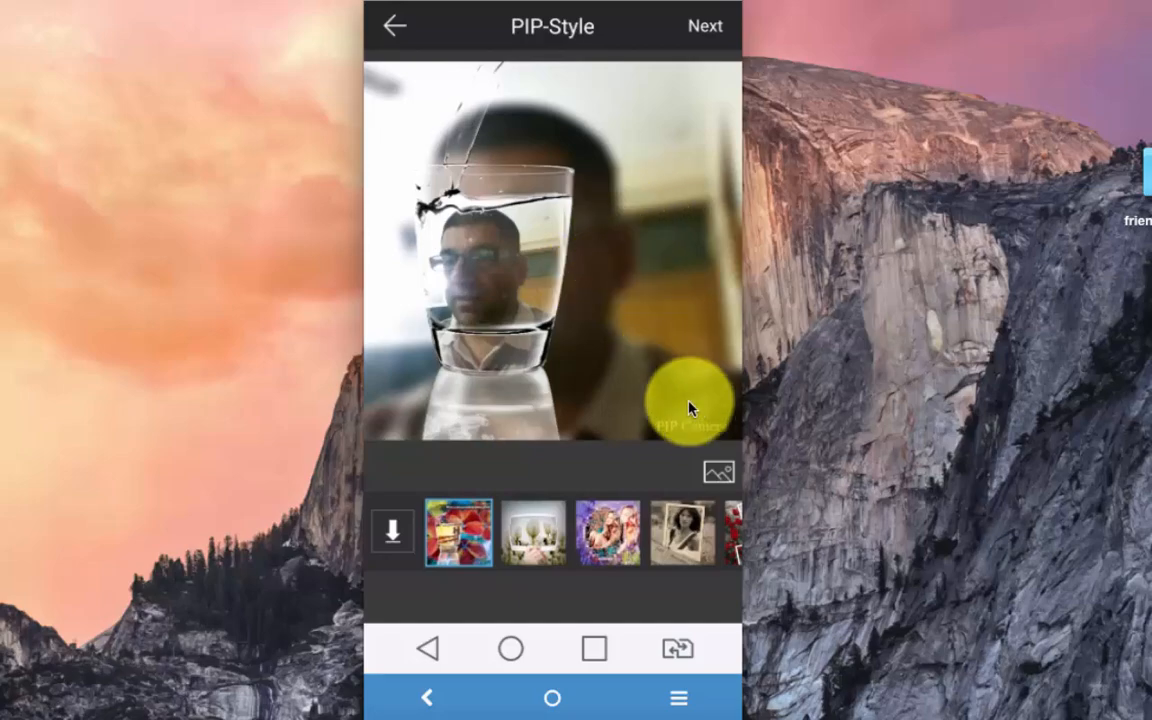
# Step: Replace the background with the blue sky photo from Gallery, adjust it, and continue to effects
pyautogui.click(688, 400)
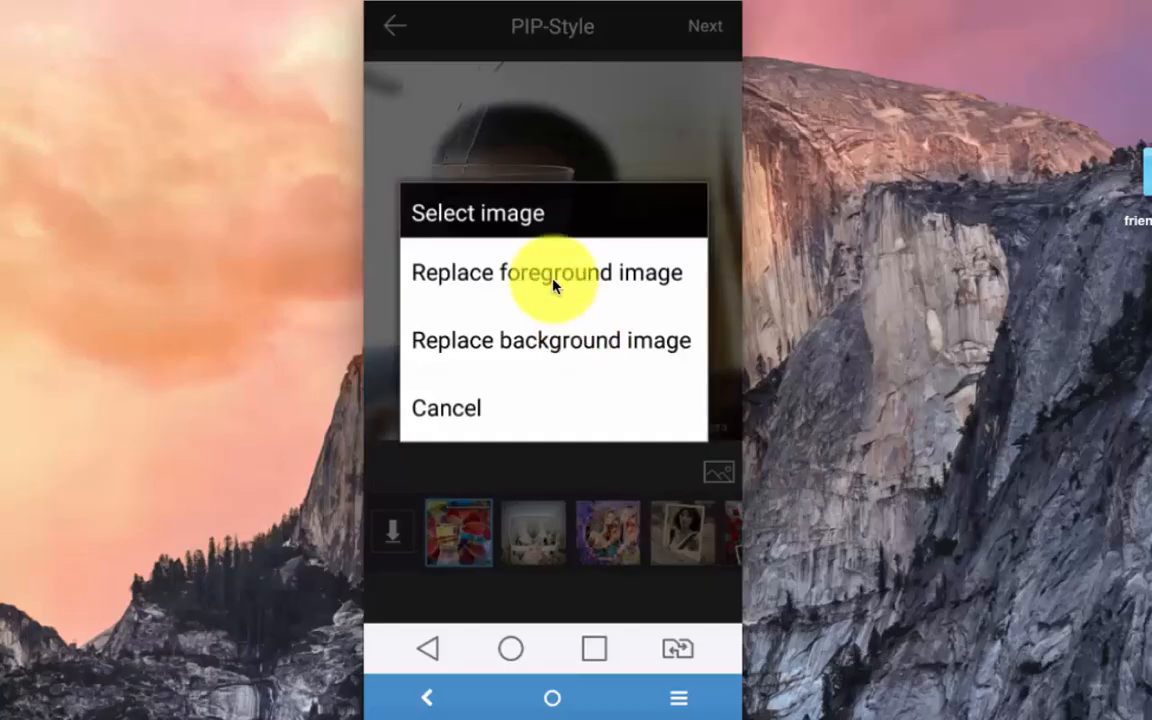
pyautogui.moveTo(558, 344)
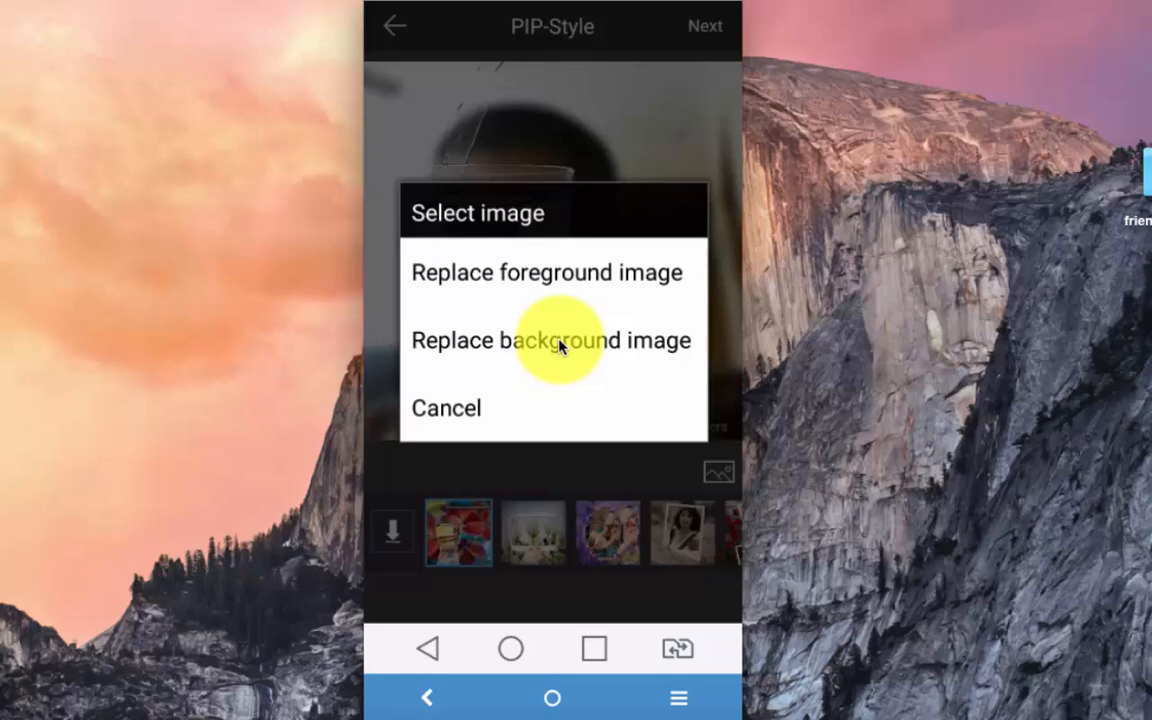
pyautogui.click(548, 340)
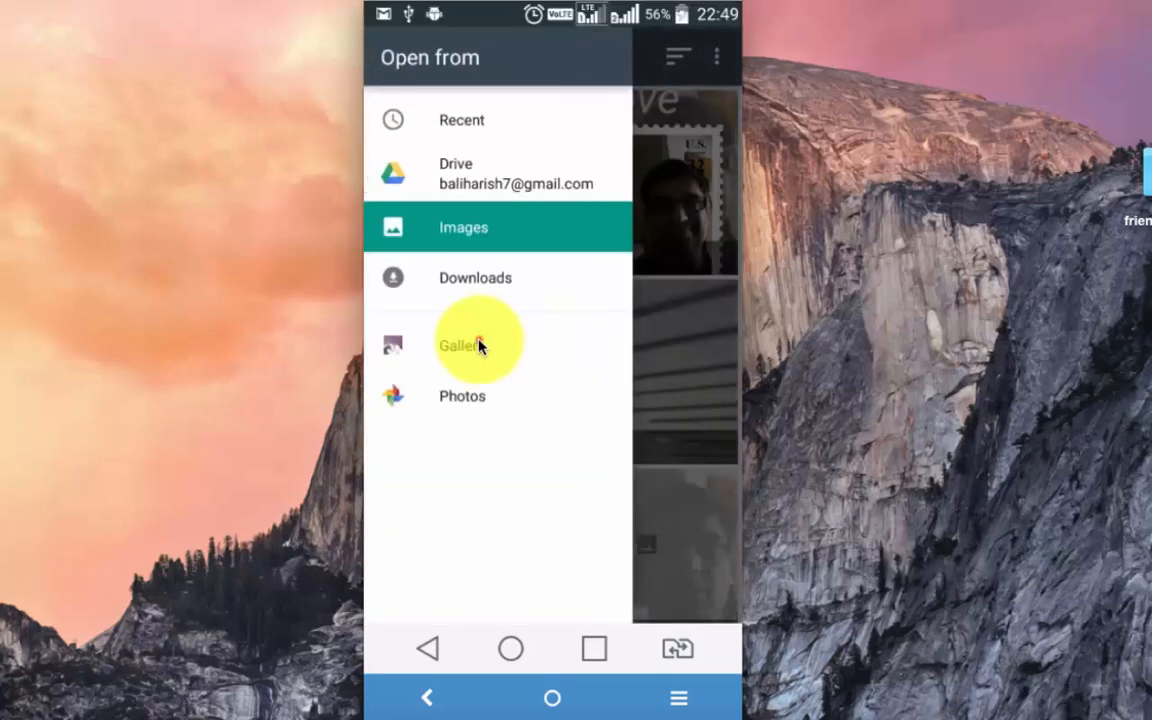
pyautogui.click(460, 344)
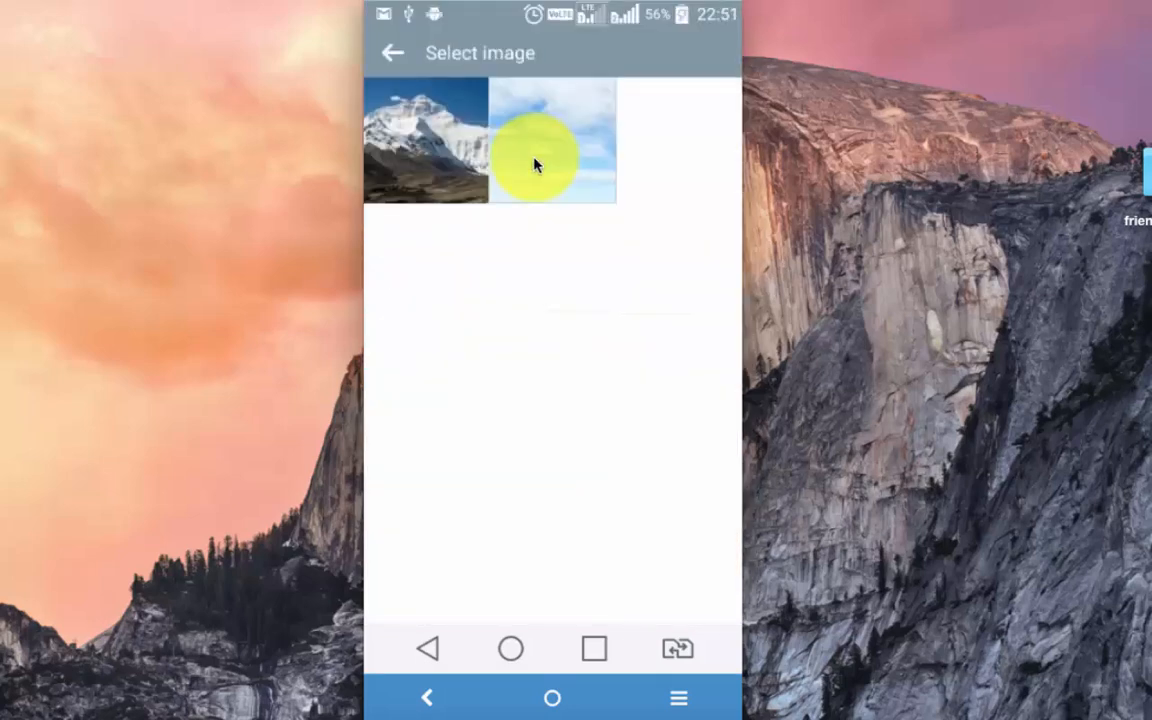
pyautogui.click(552, 140)
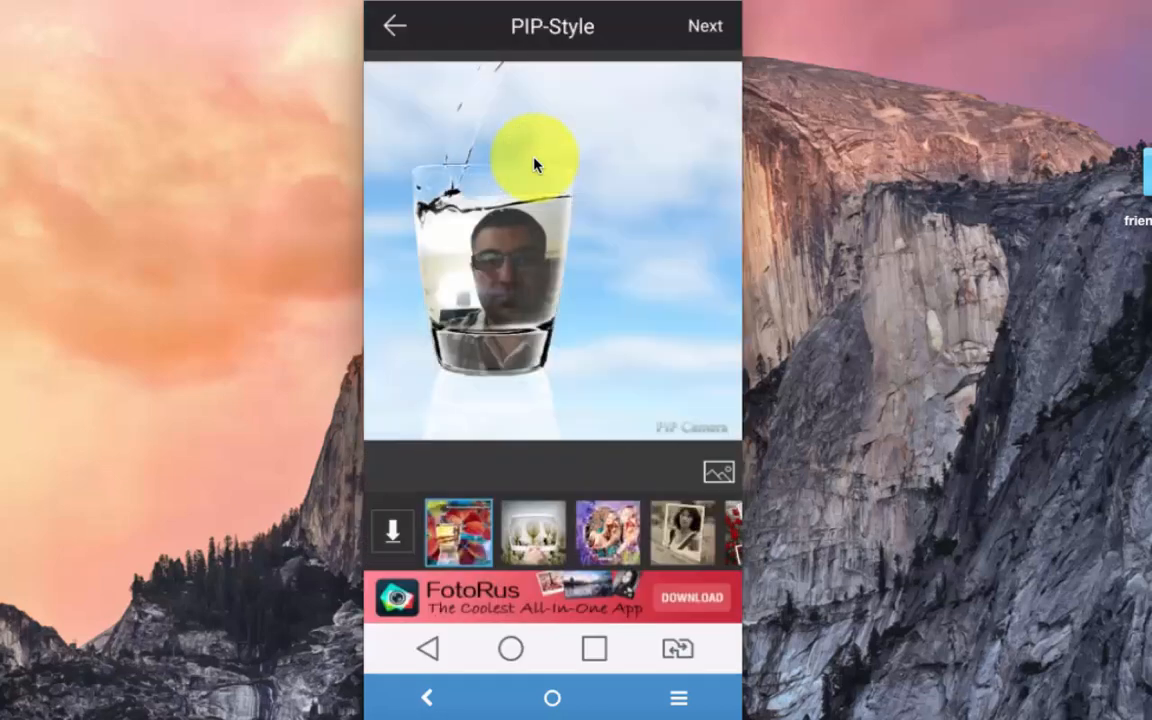
pyautogui.moveTo(536, 156); pyautogui.dragTo(620, 290)
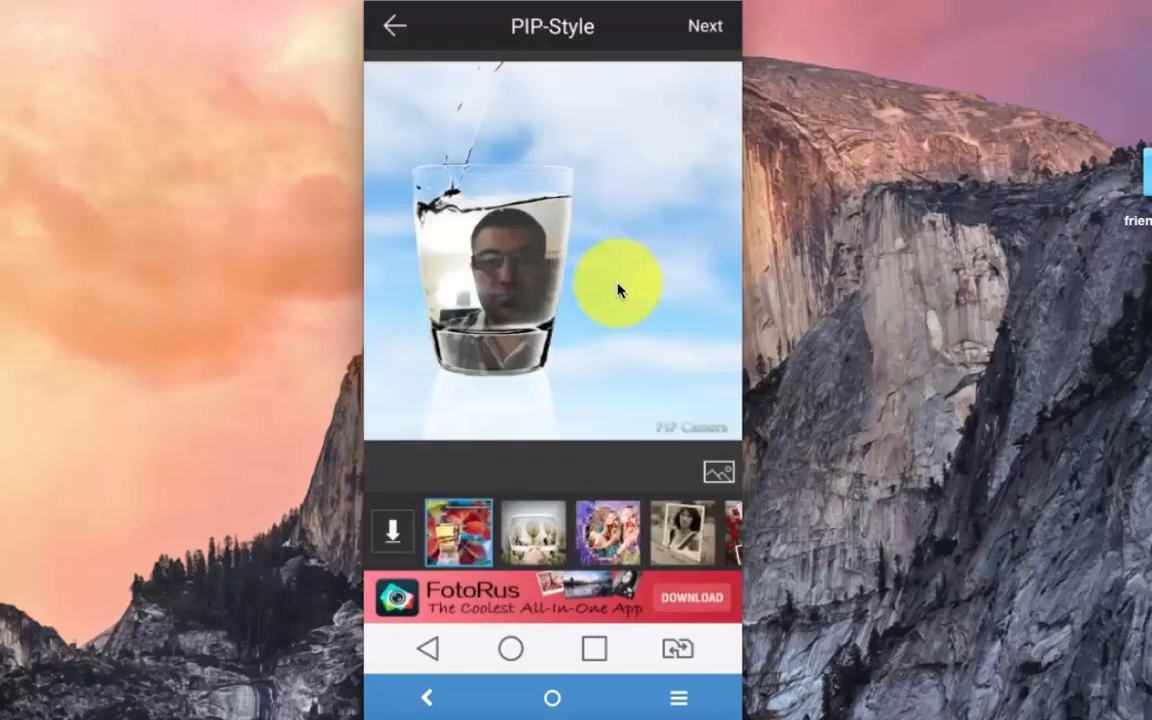
pyautogui.click(704, 26)
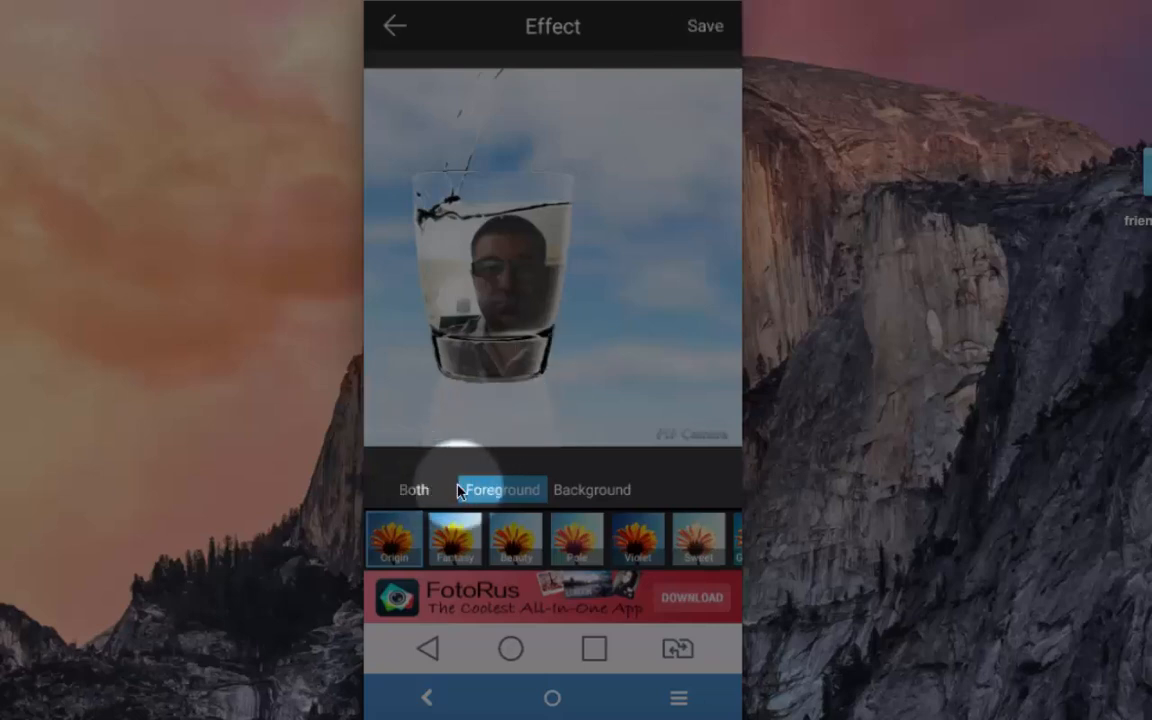
# Step: Apply effects to foreground and background, save the picture, and return Home from the Share screen
pyautogui.click(412, 488)
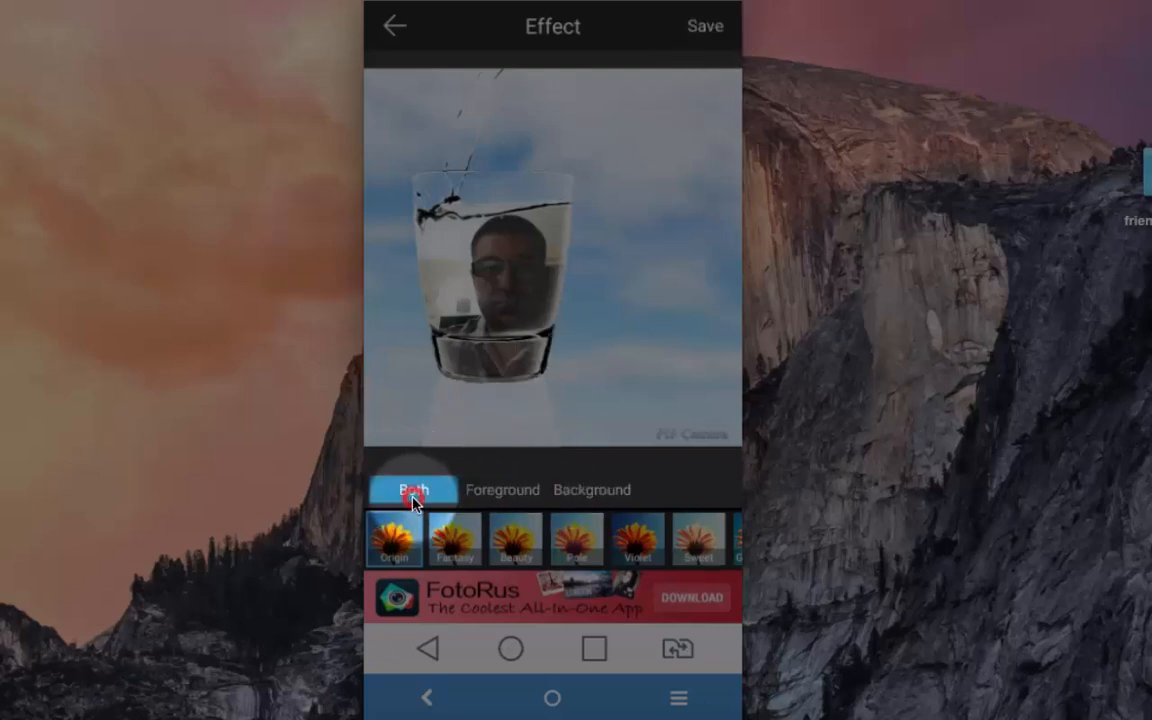
pyautogui.click(704, 26)
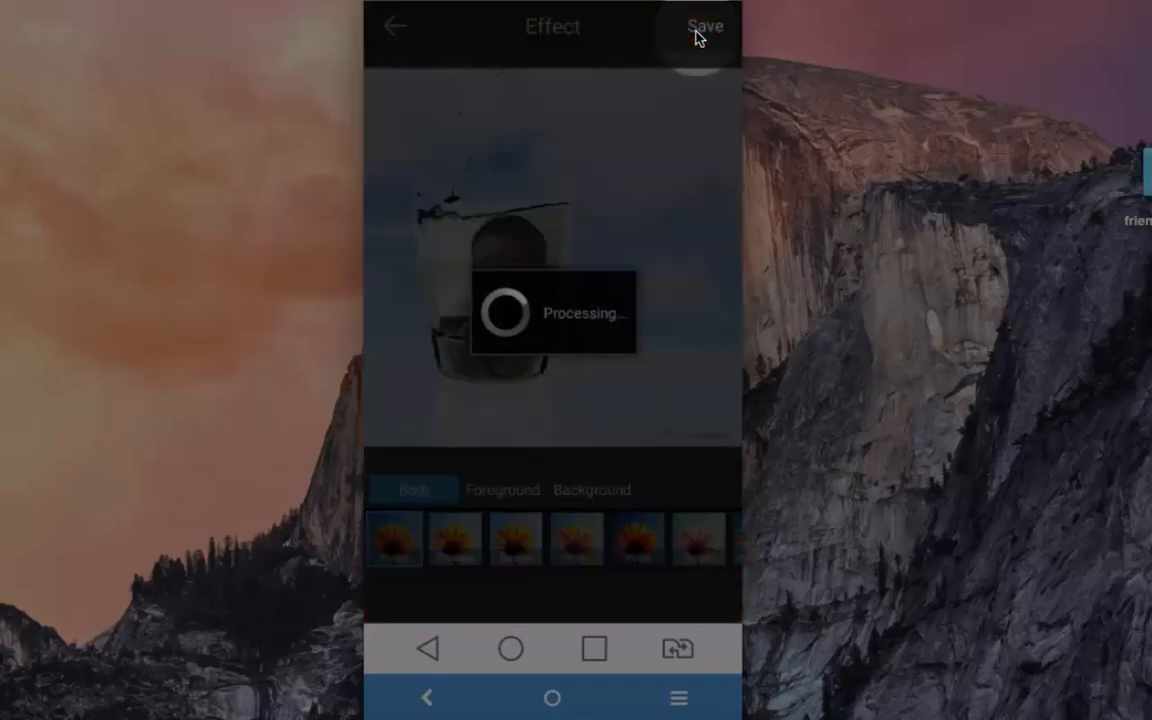
pyautogui.click(704, 26)
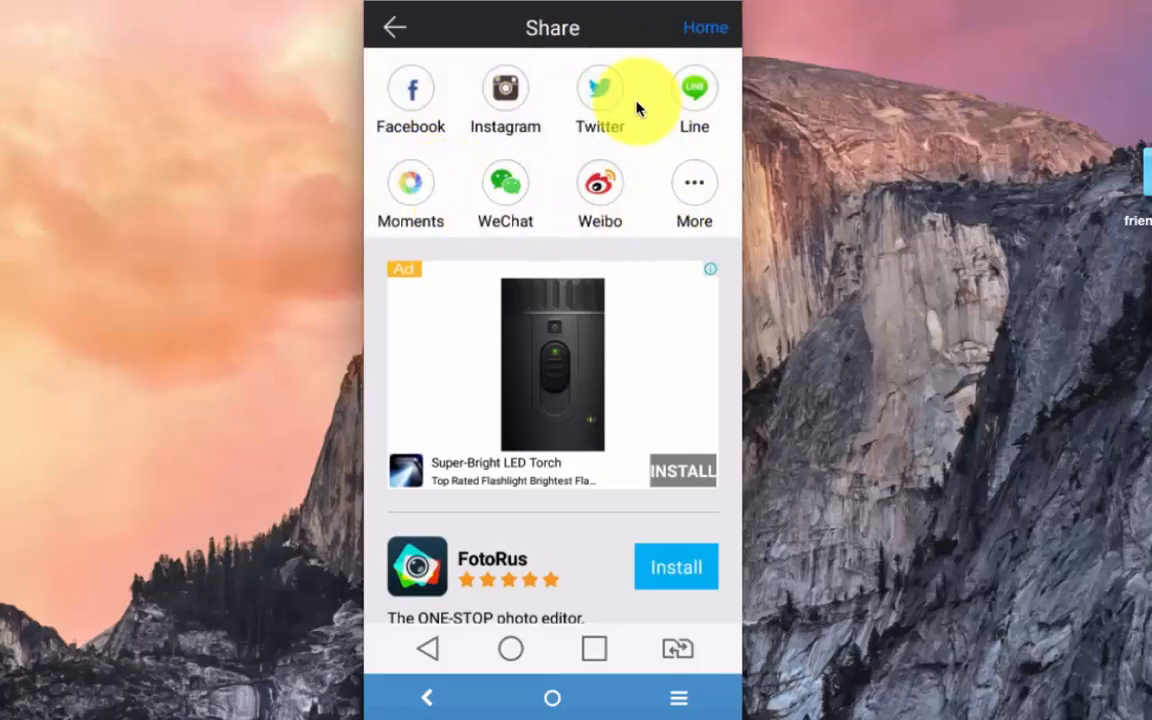
pyautogui.moveTo(644, 140)
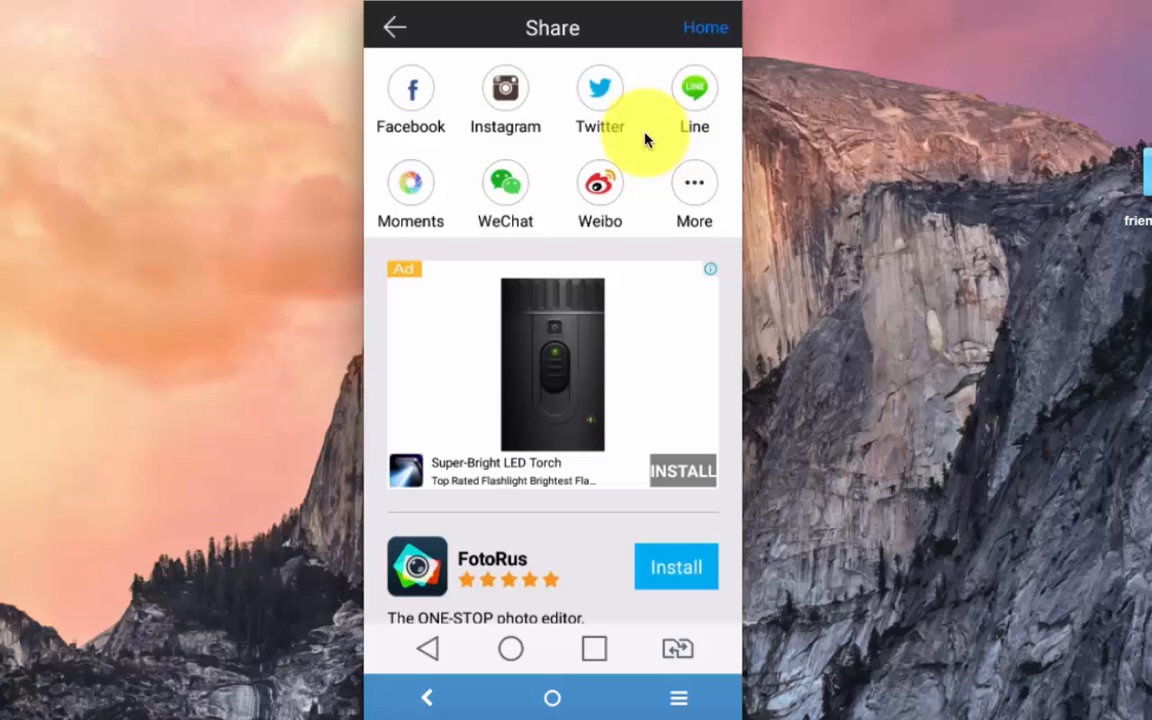
pyautogui.moveTo(620, 196)
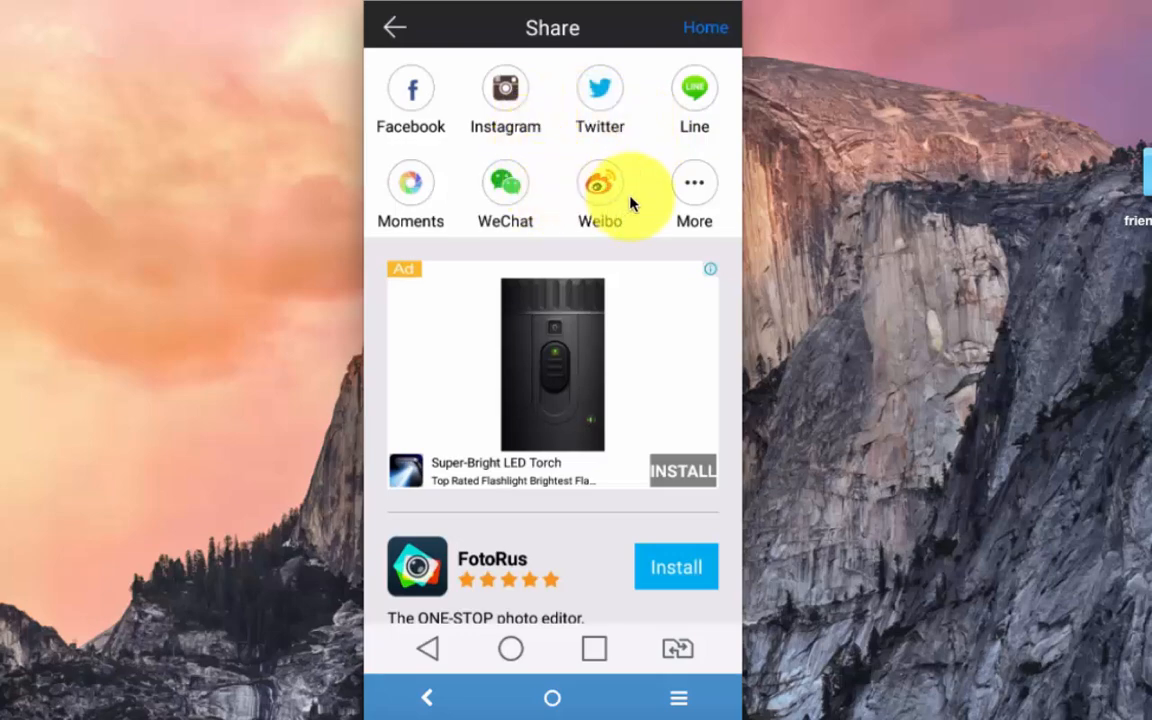
pyautogui.click(706, 28)
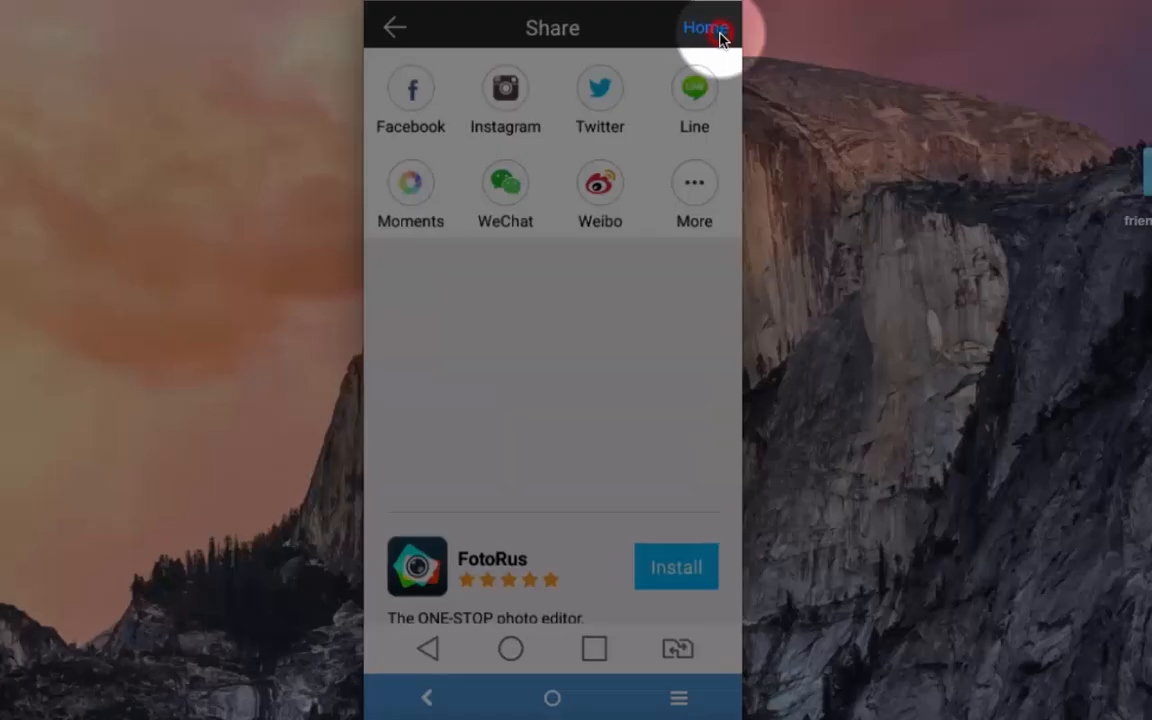
# Step: Browse the Magazine templates through the 1, 2 and 3 Frames layout lists
pyautogui.click(706, 28)
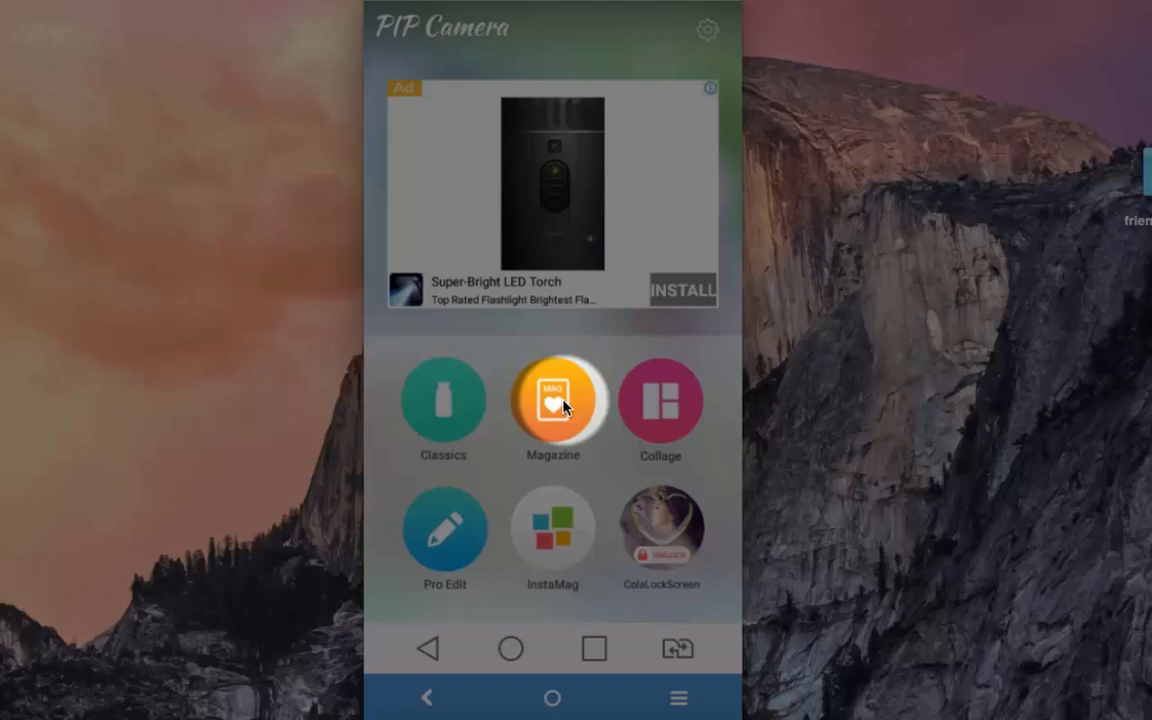
pyautogui.click(552, 404)
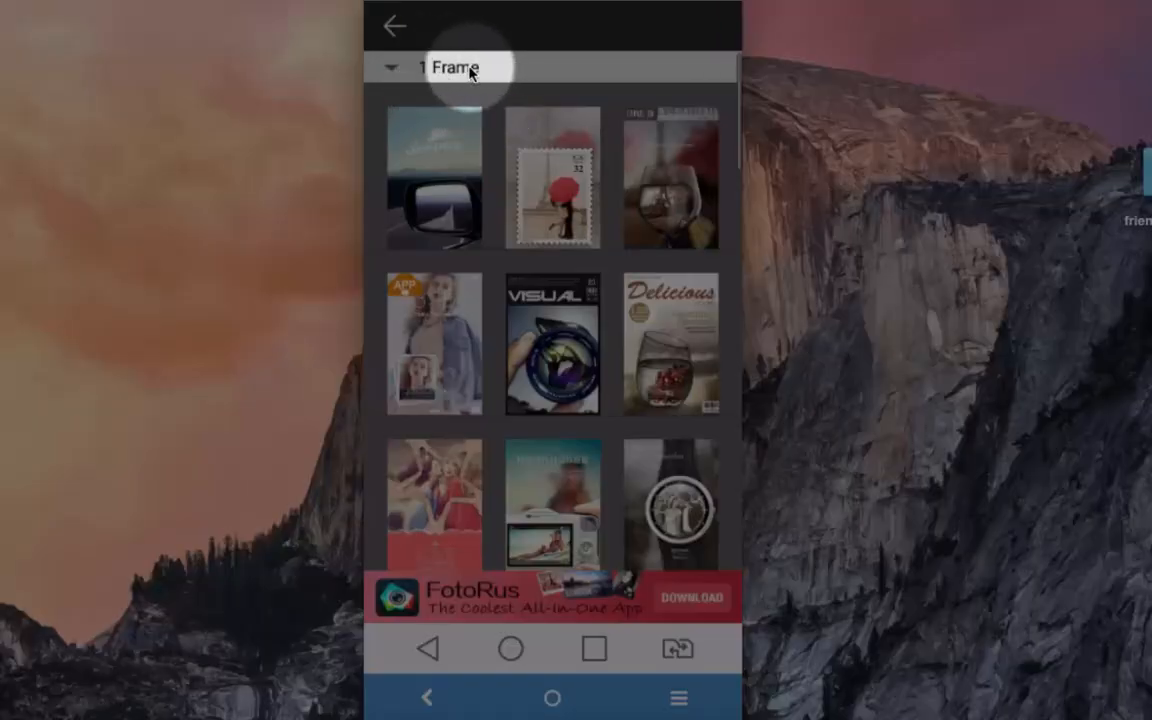
pyautogui.scroll(-3)
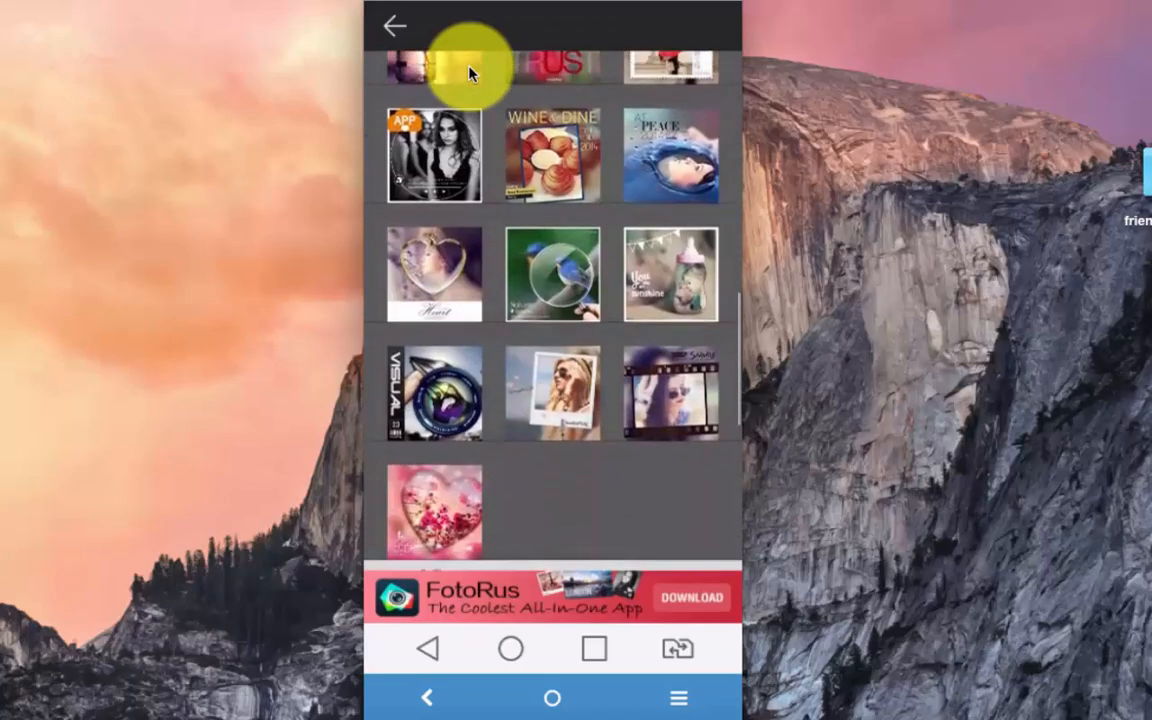
pyautogui.scroll(-3)
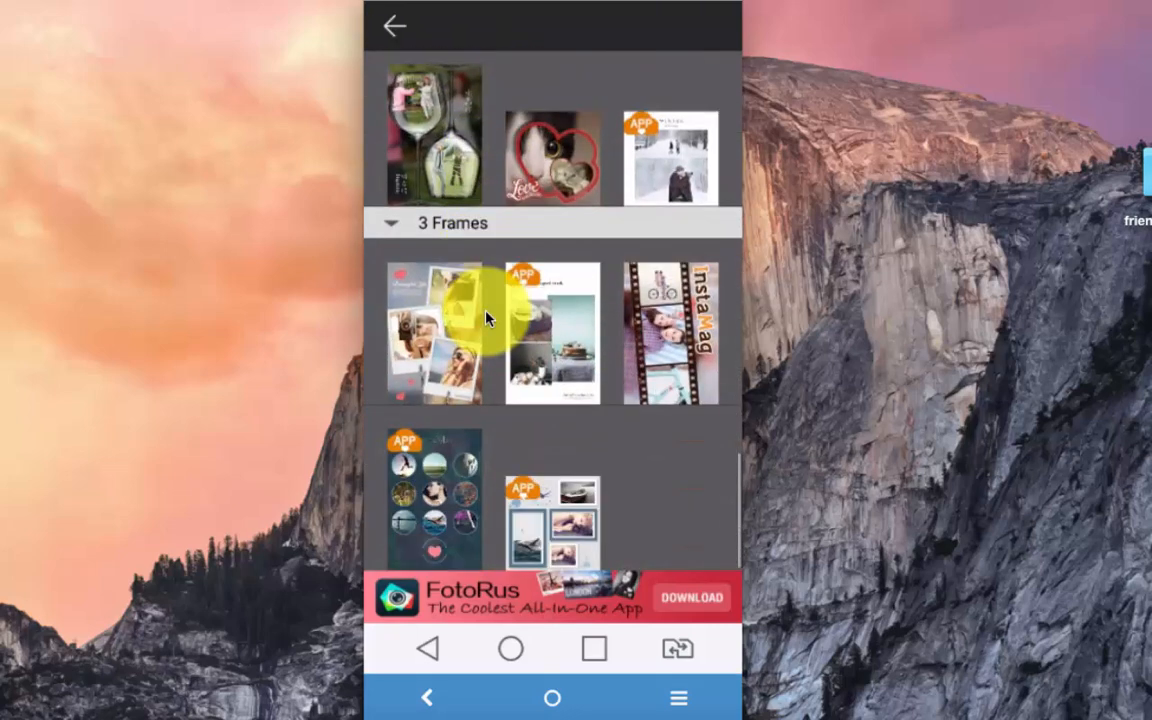
pyautogui.moveTo(560, 240)
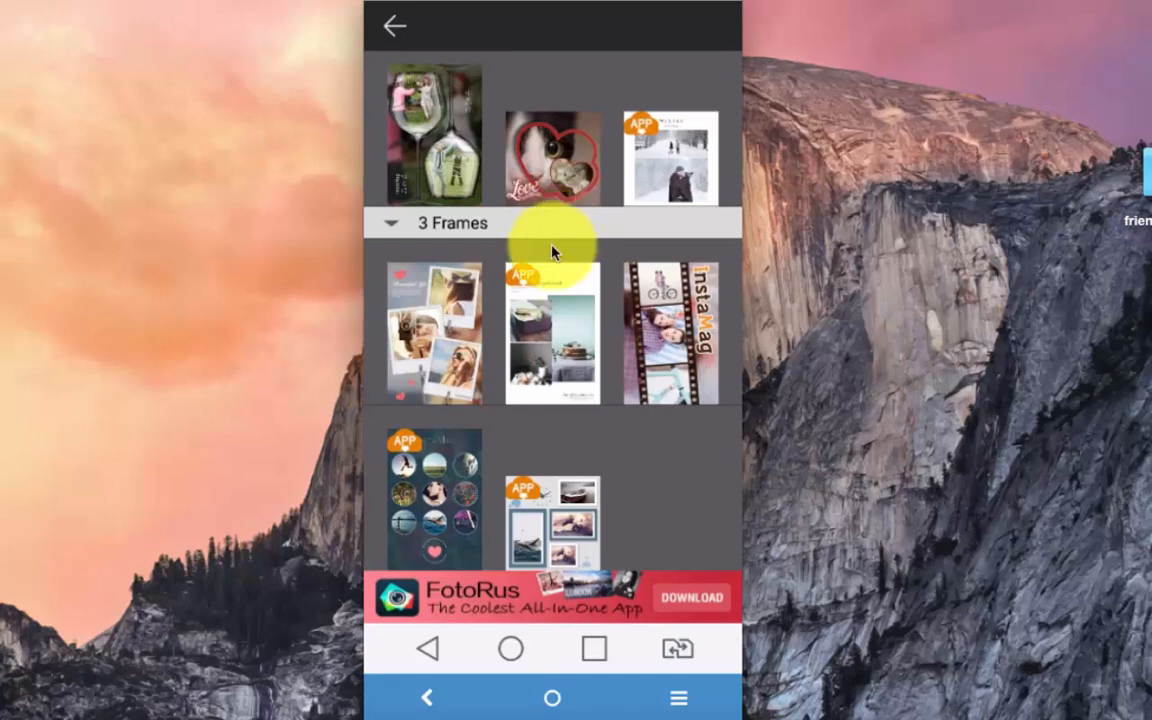
pyautogui.moveTo(570, 276)
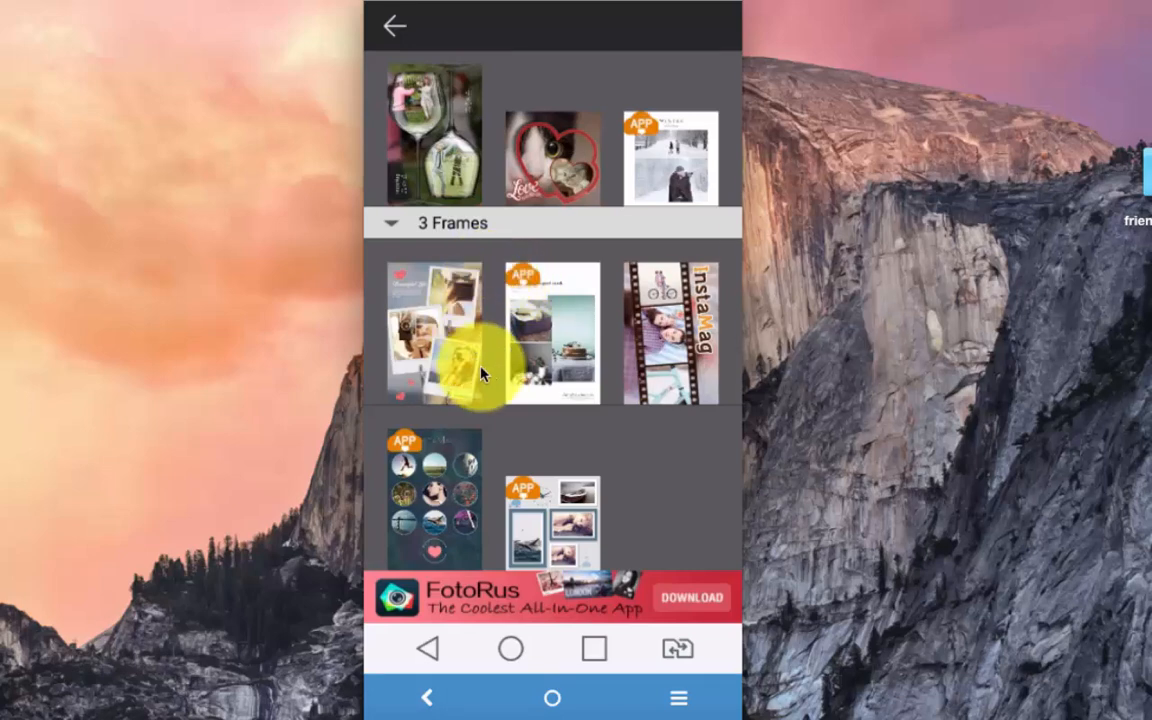
pyautogui.moveTo(524, 364)
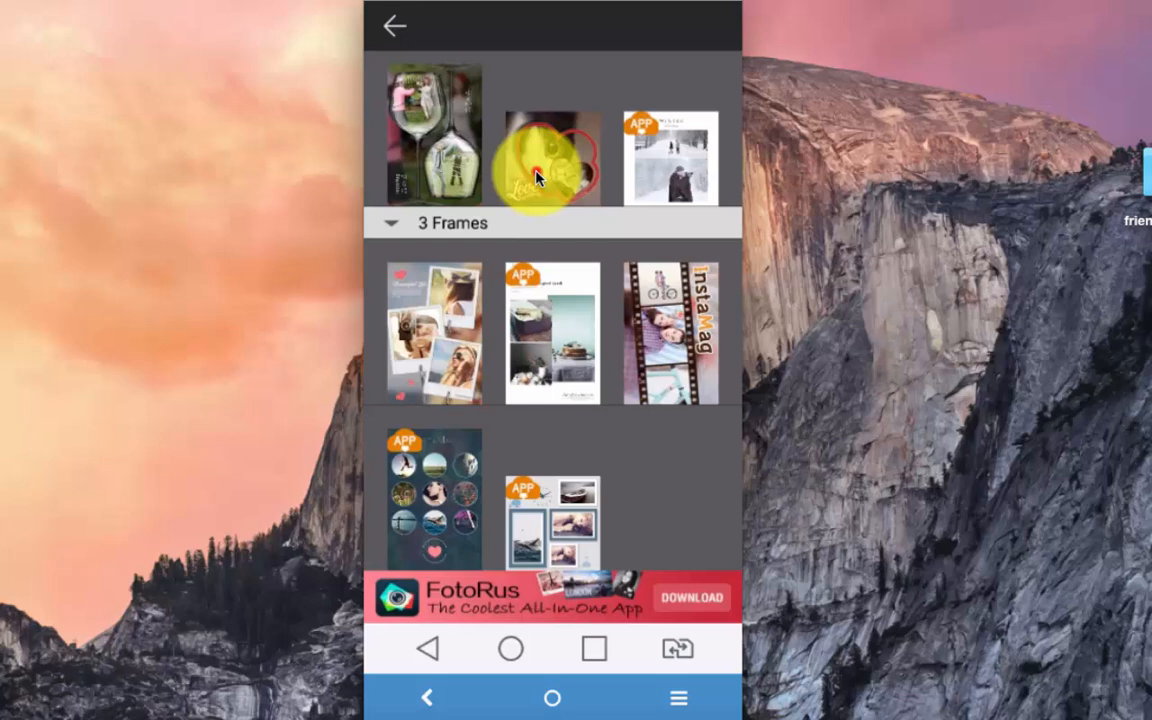
# Step: Choose the red heart Love layout and continue with two selected photos
pyautogui.click(552, 160)
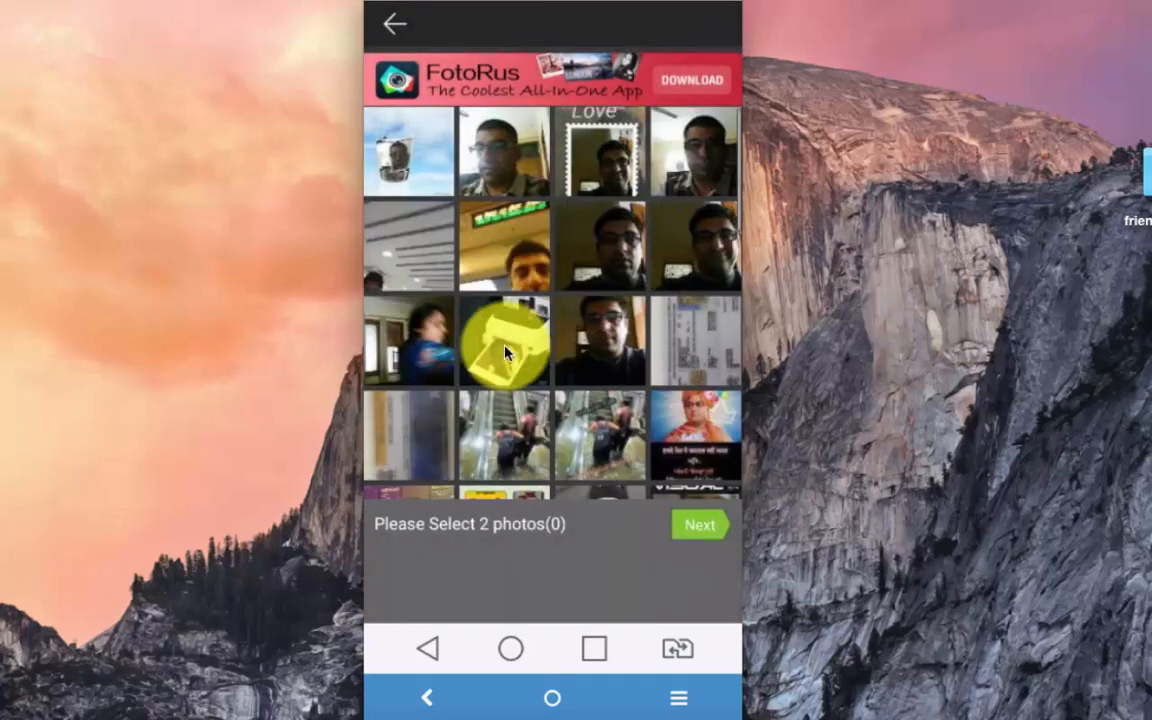
pyautogui.scroll(-3)
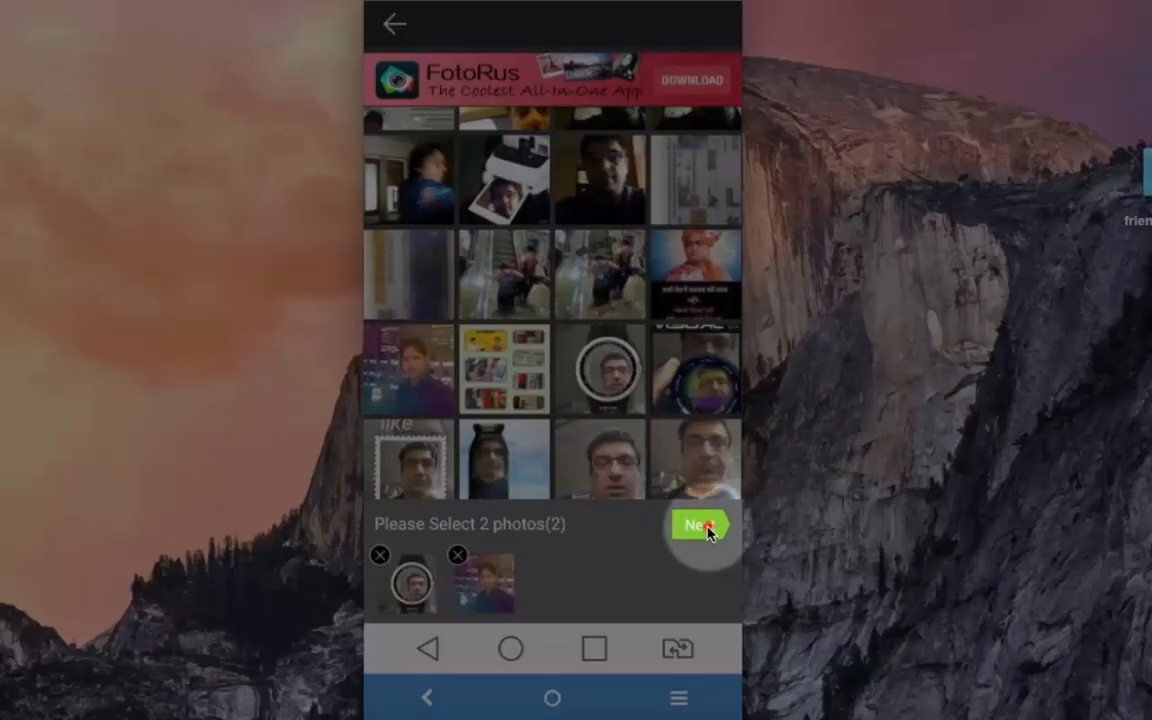
pyautogui.click(700, 524)
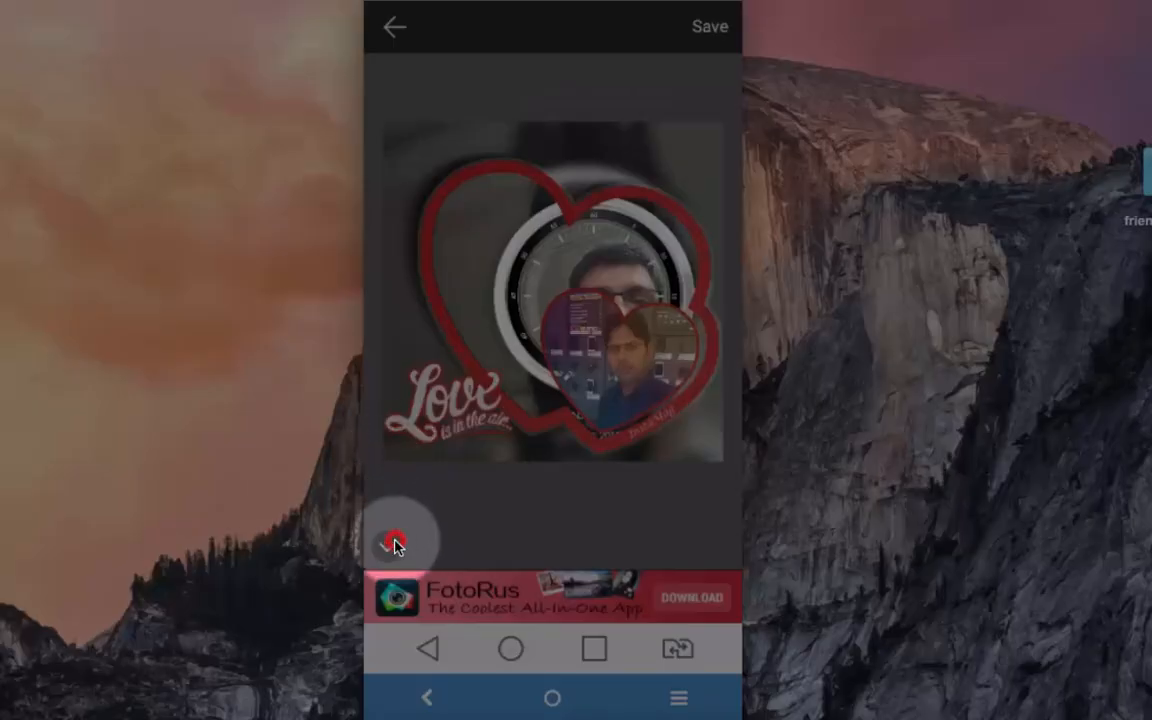
# Step: Expand and collapse the alternative layout strip, then leave the magazine editor
pyautogui.click(400, 540)
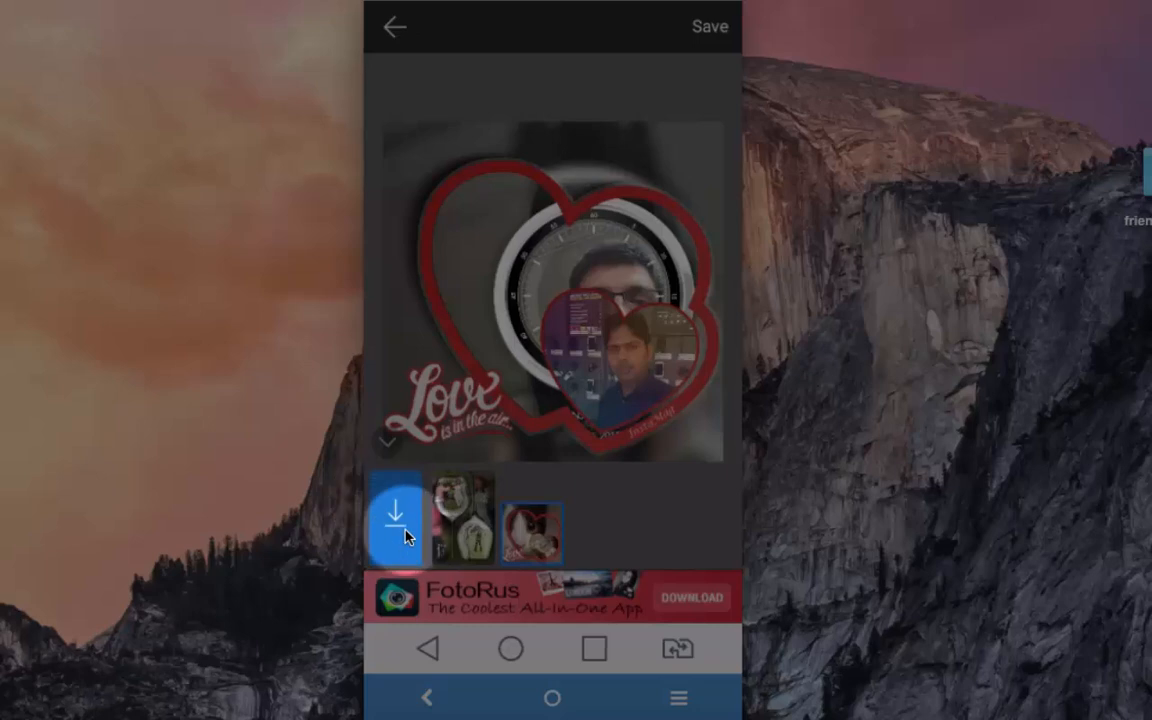
pyautogui.click(394, 28)
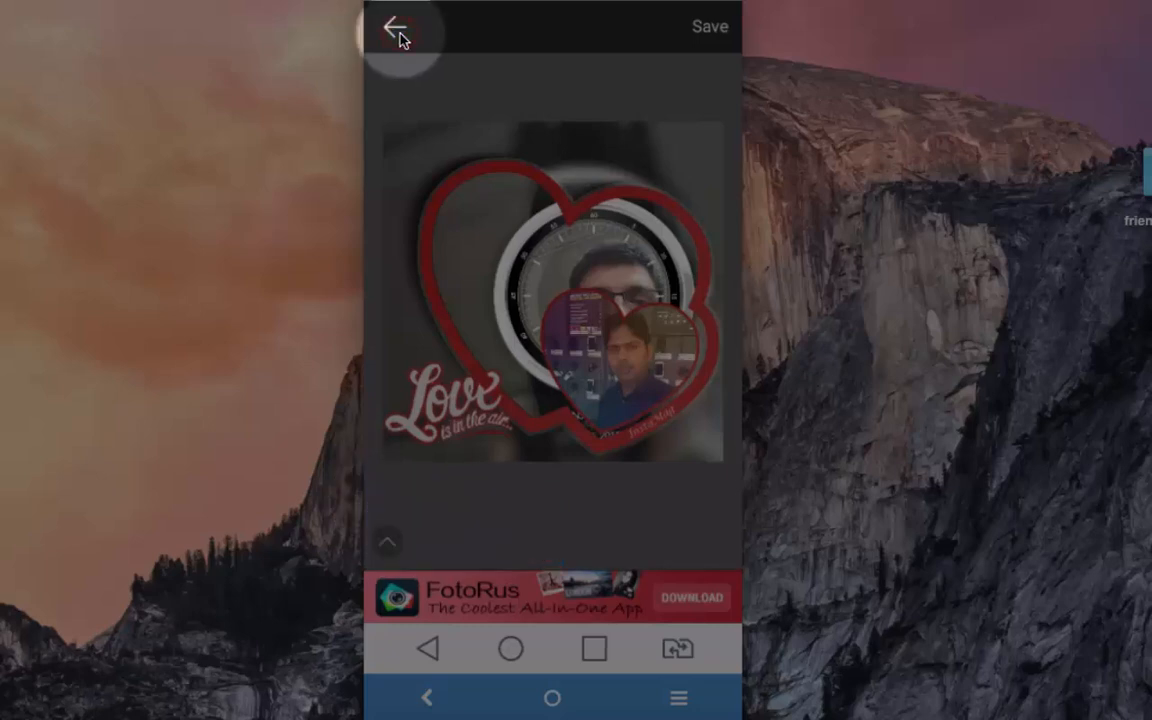
pyautogui.click(392, 28)
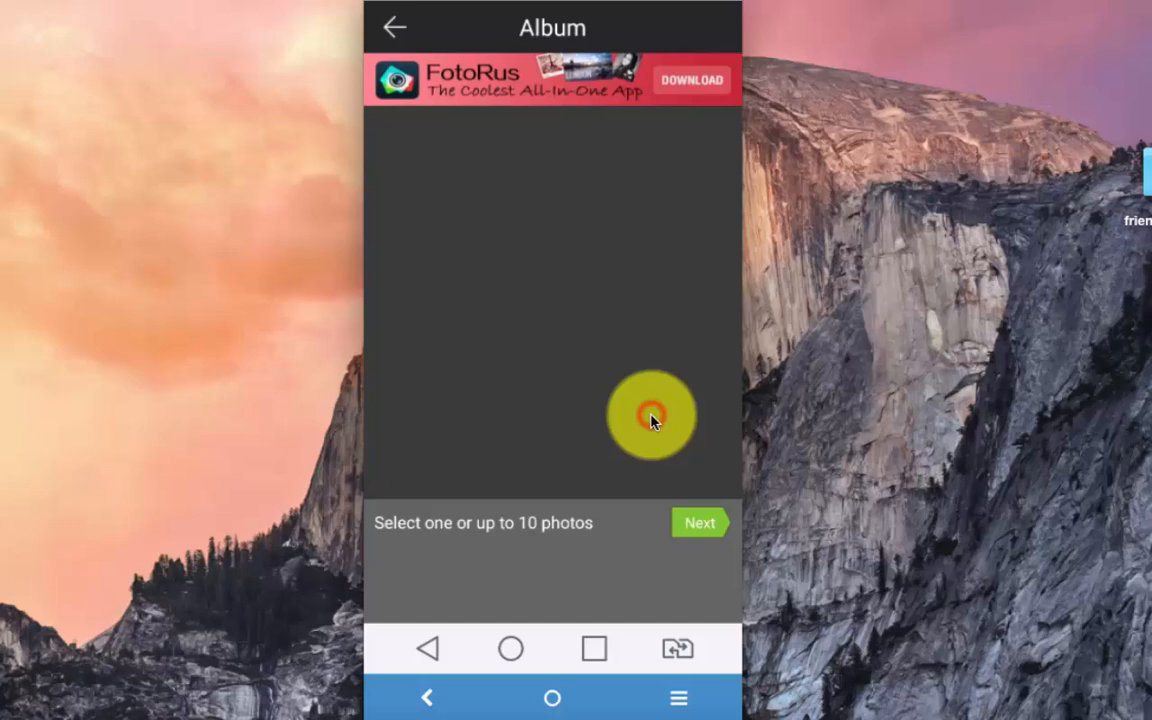
# Step: Select four photos from the Camera album and build a grid collage from them
pyautogui.click(650, 414)
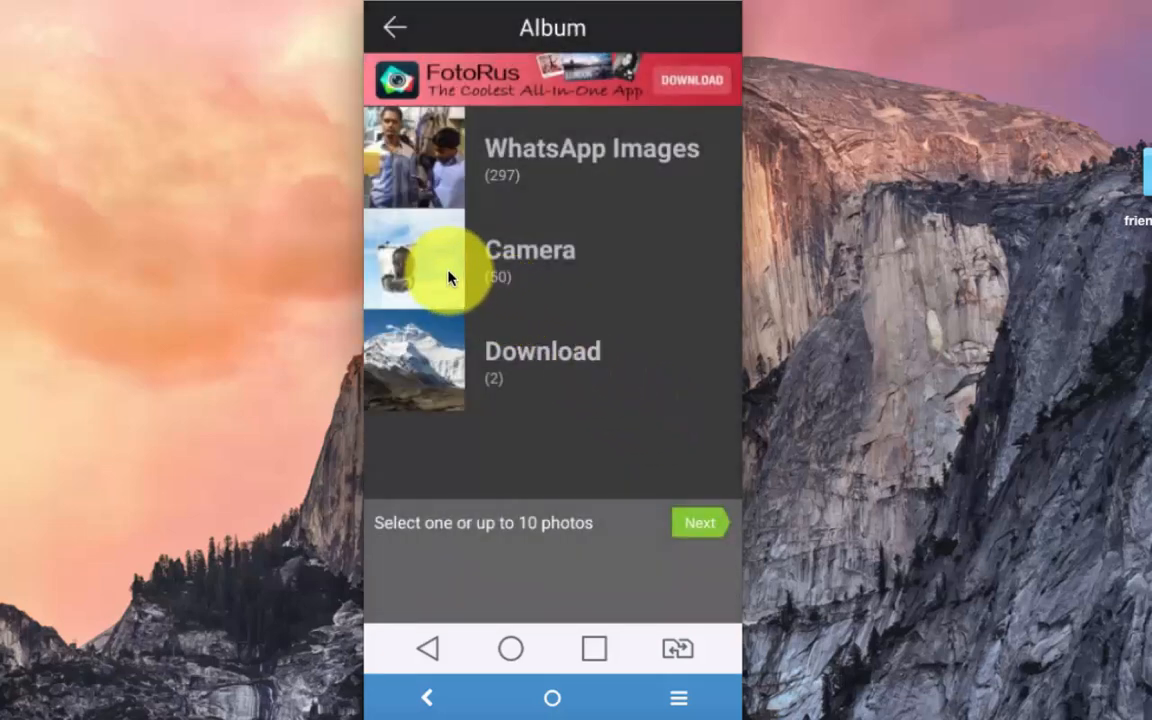
pyautogui.click(530, 260)
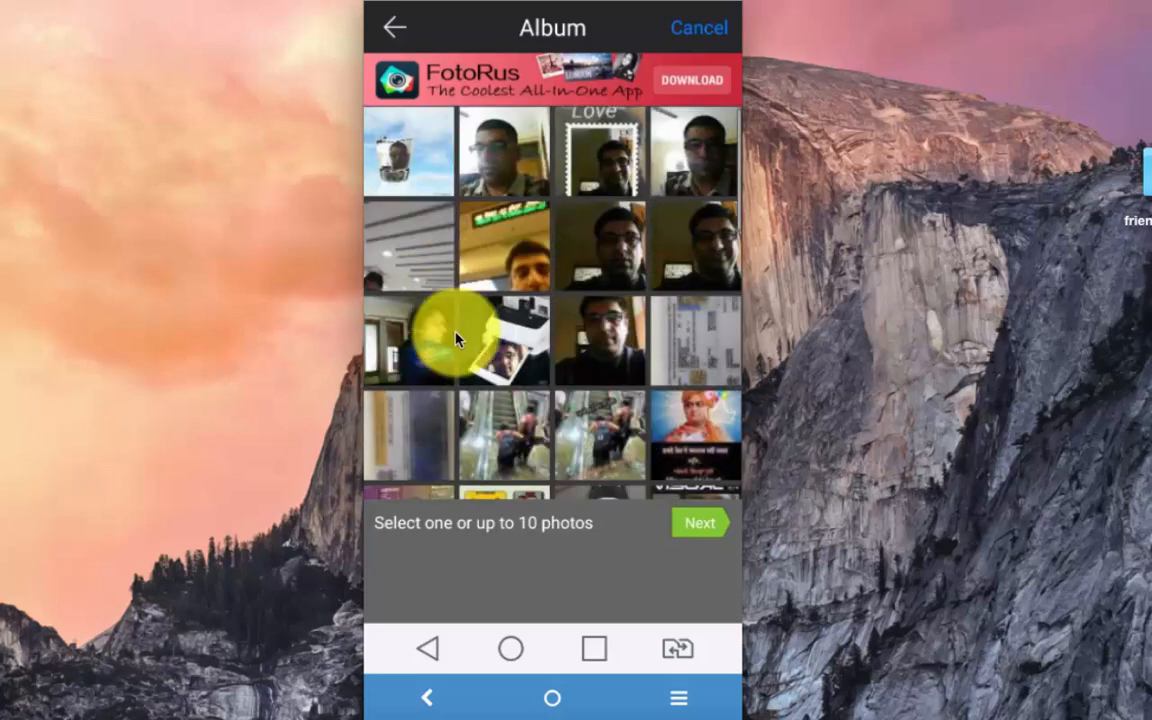
pyautogui.scroll(-3)
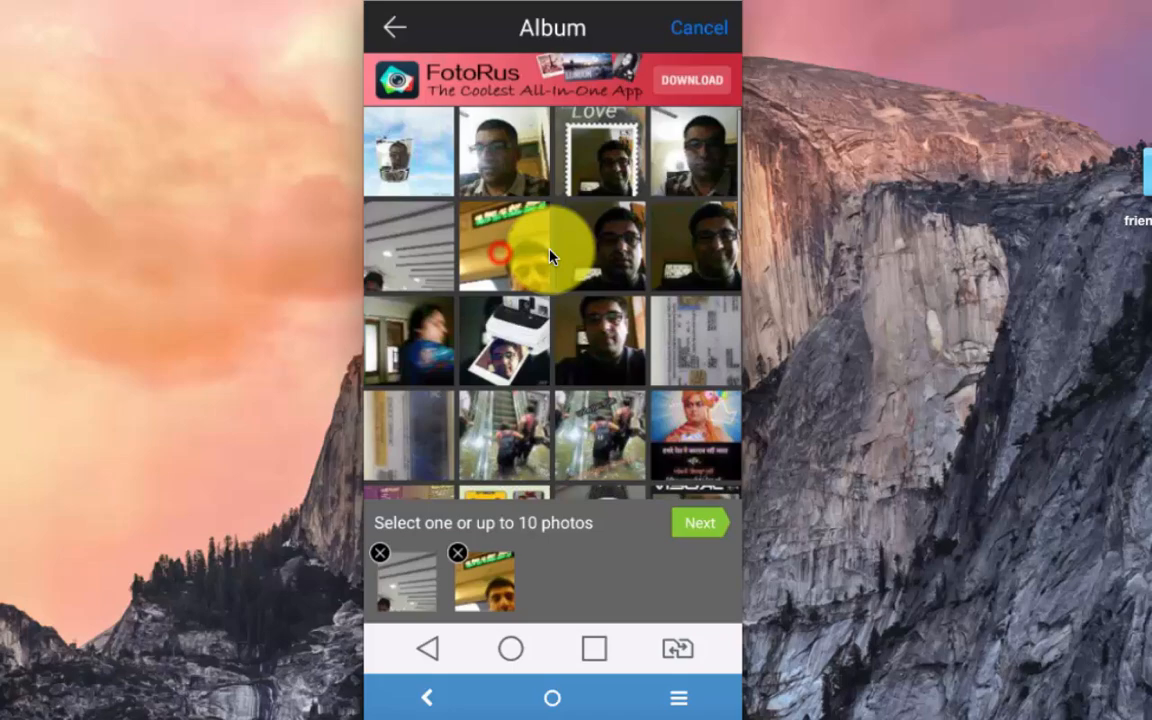
pyautogui.click(596, 340)
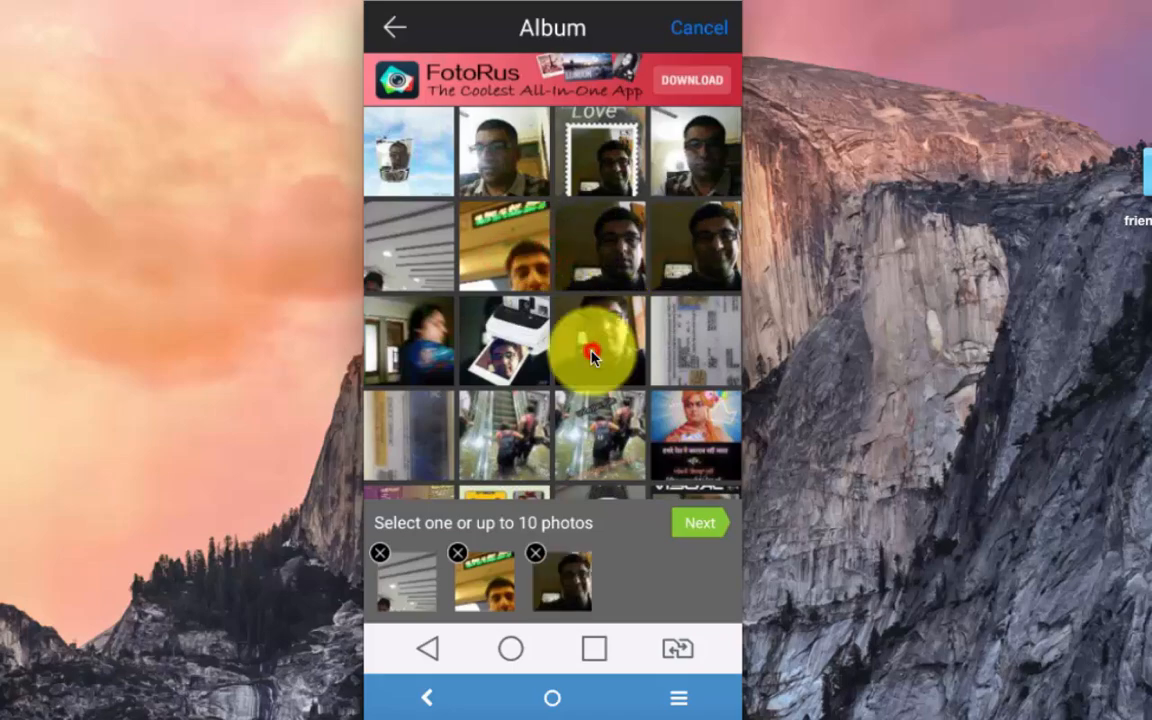
pyautogui.click(700, 522)
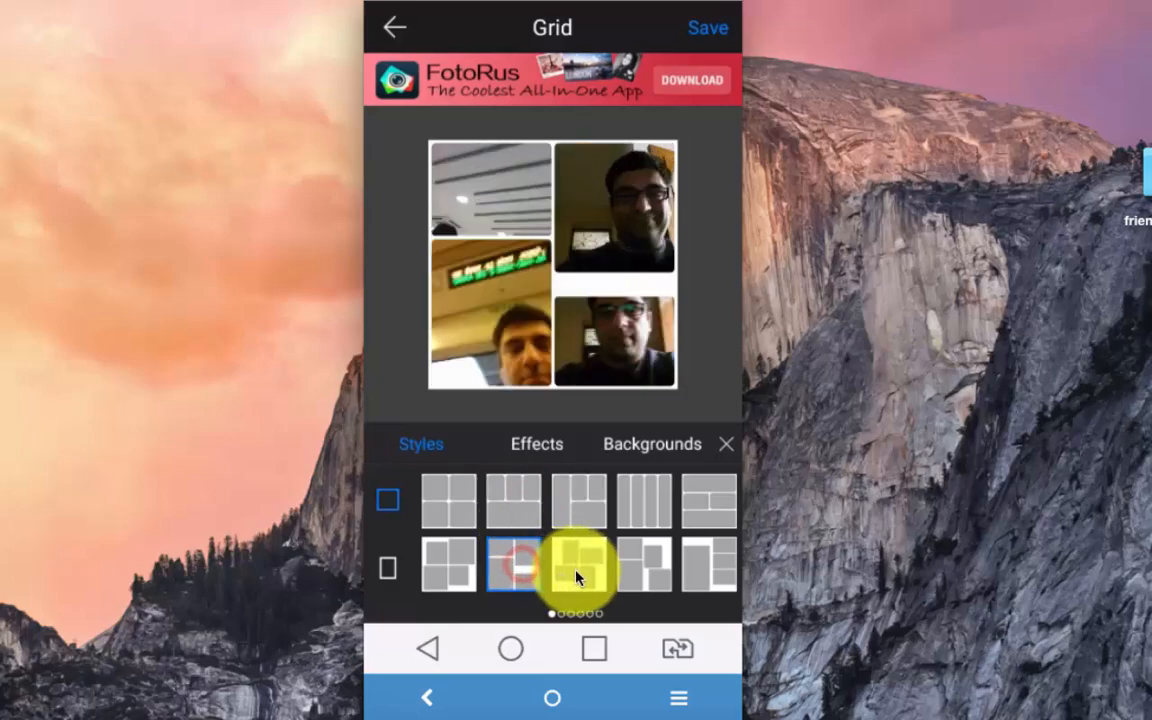
# Step: Switch to a different grid layout with Outline on, view Backgrounds, then leave the collage editor
pyautogui.click(536, 444)
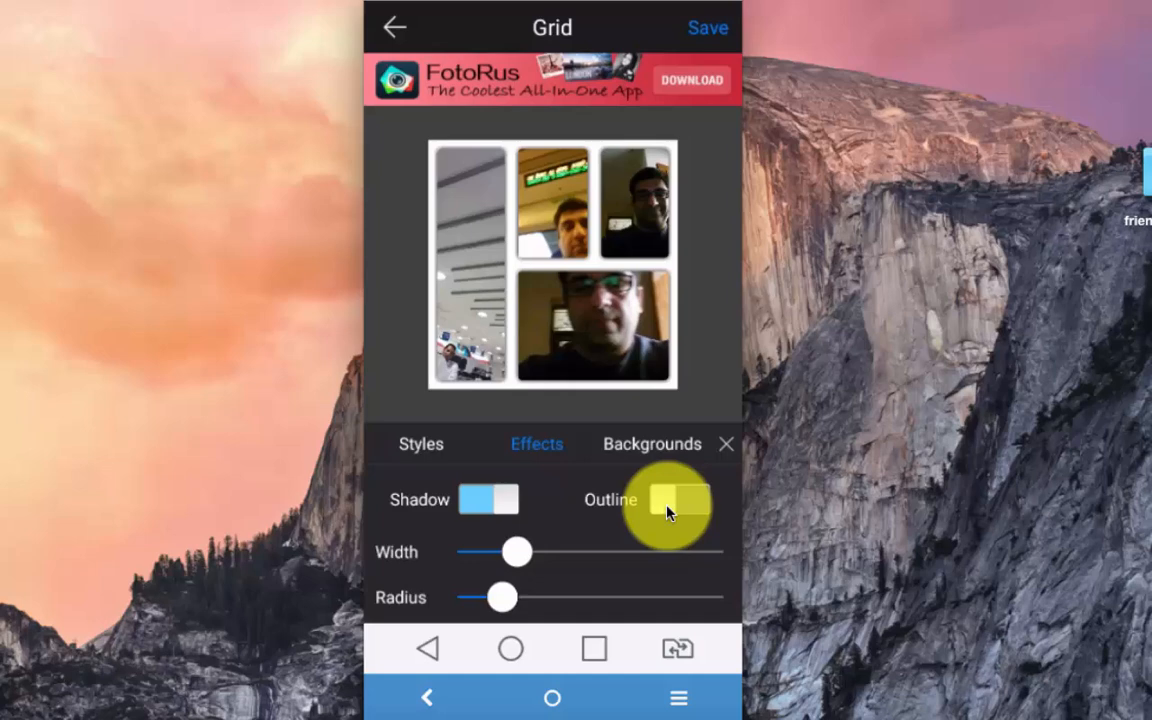
pyautogui.click(680, 500)
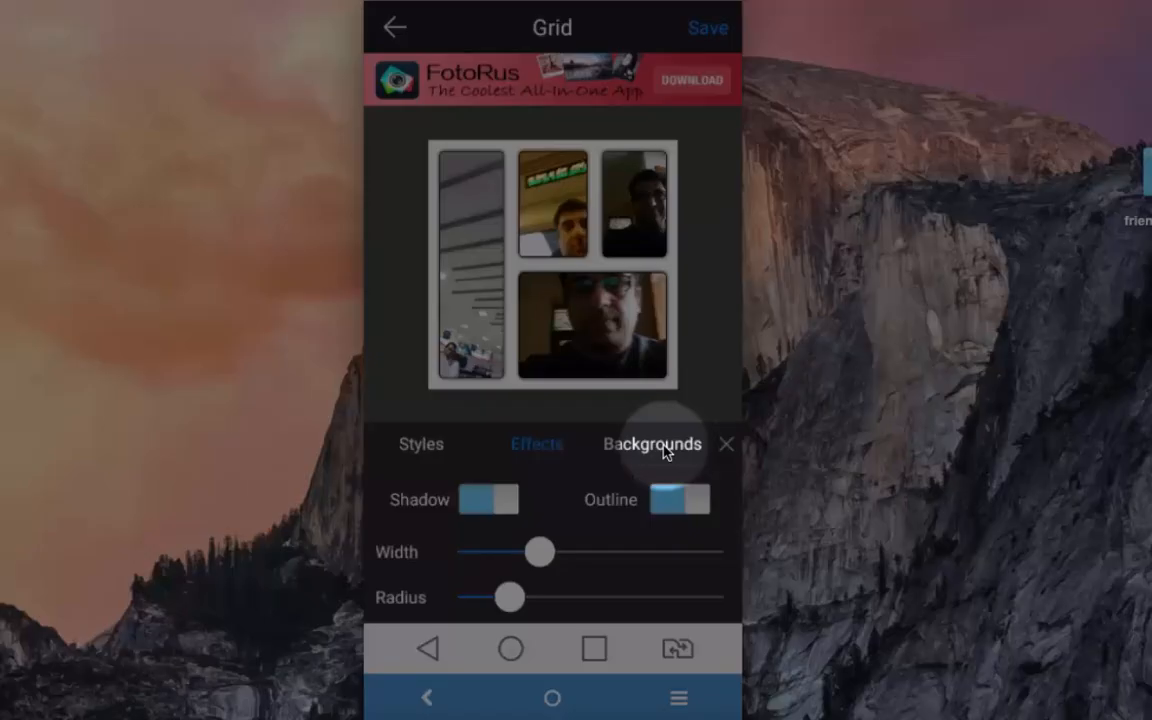
pyautogui.click(652, 444)
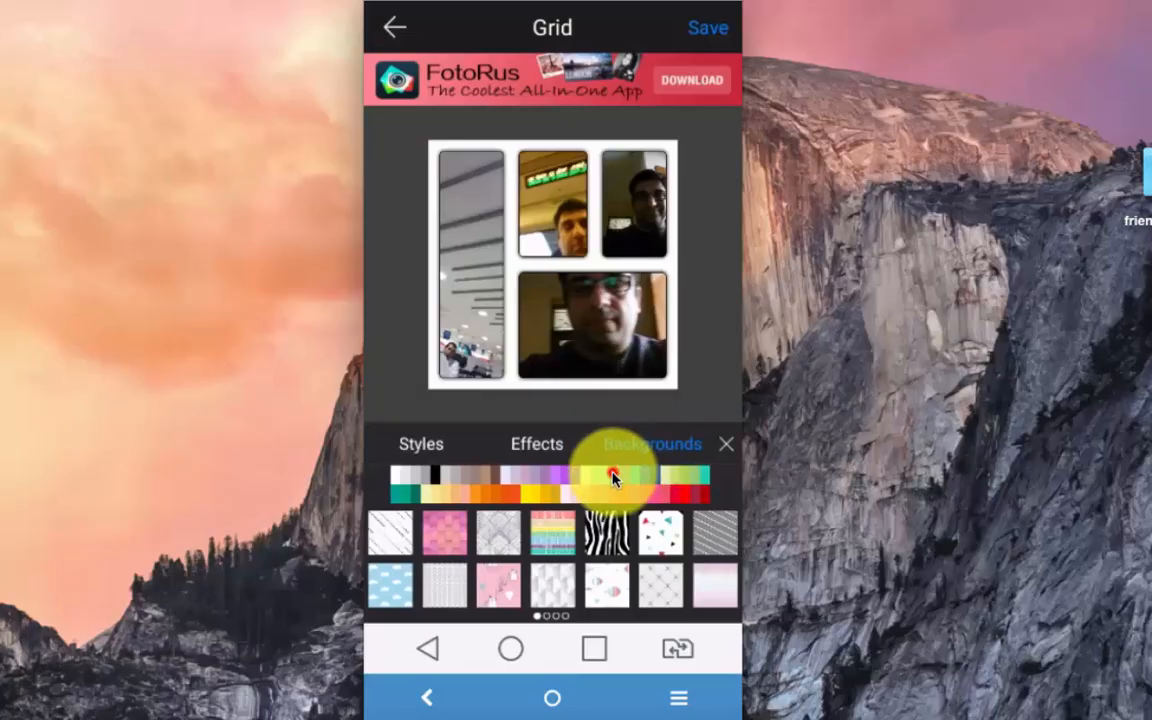
pyautogui.click(660, 530)
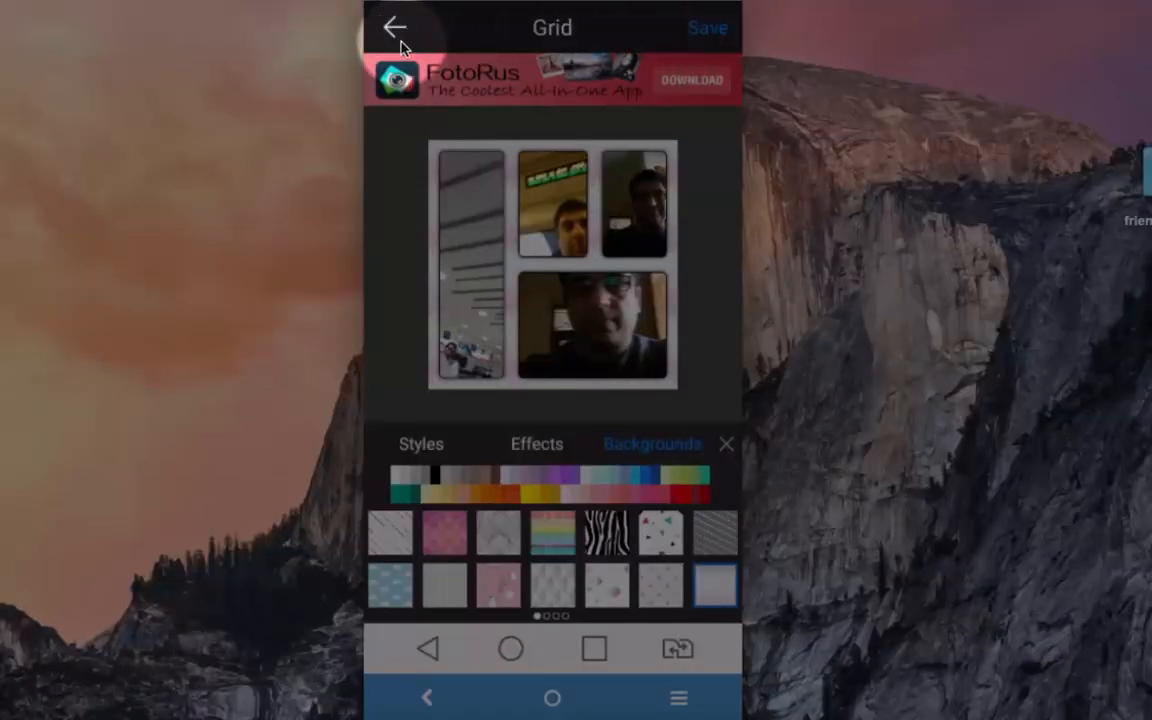
pyautogui.click(394, 28)
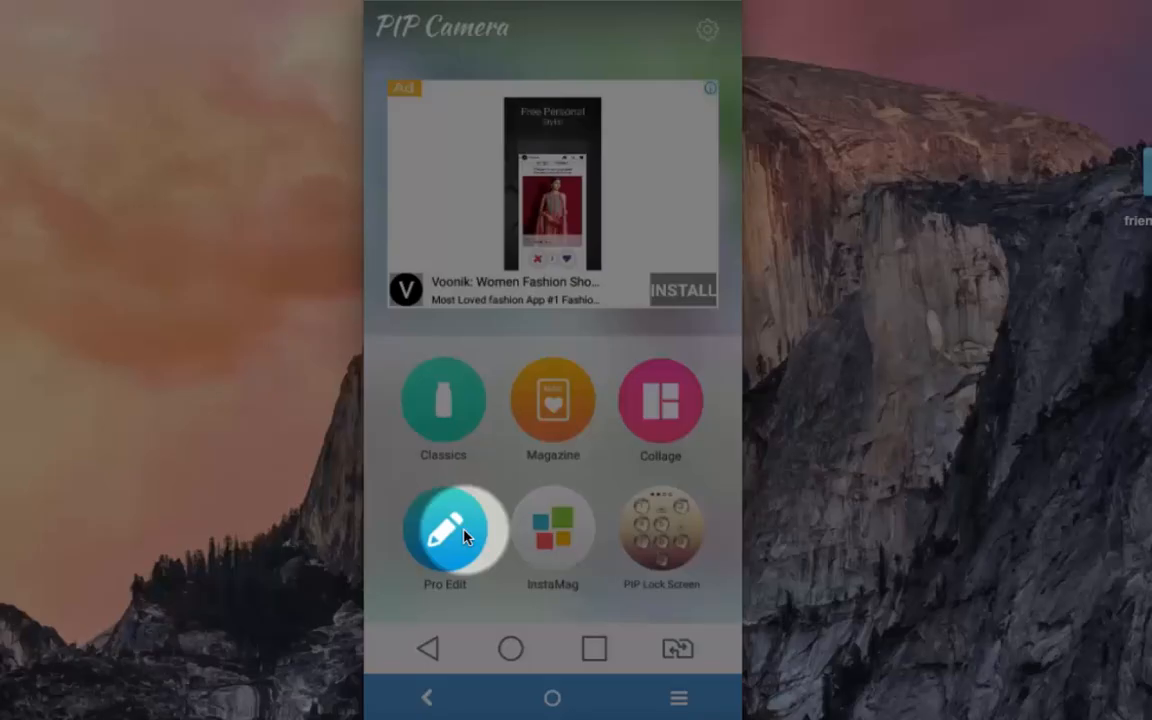
# Step: Load the selfie from the Camera album into Pro Edit and go to the Sticker collection
pyautogui.click(444, 530)
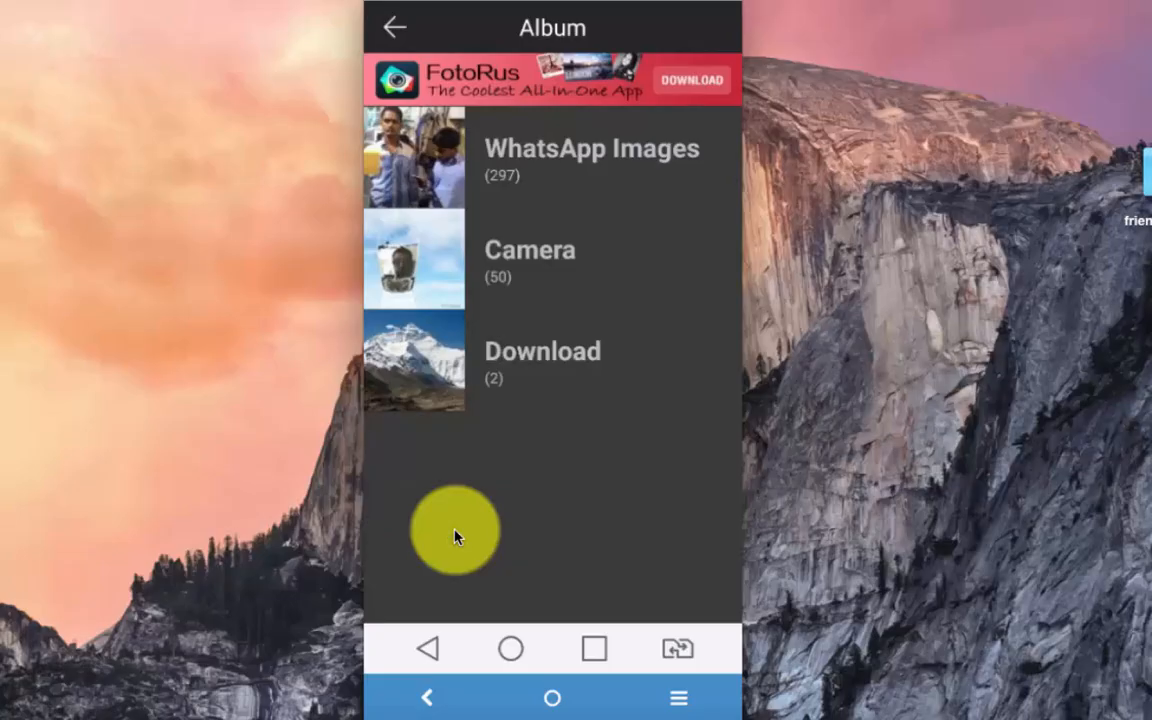
pyautogui.moveTo(456, 300)
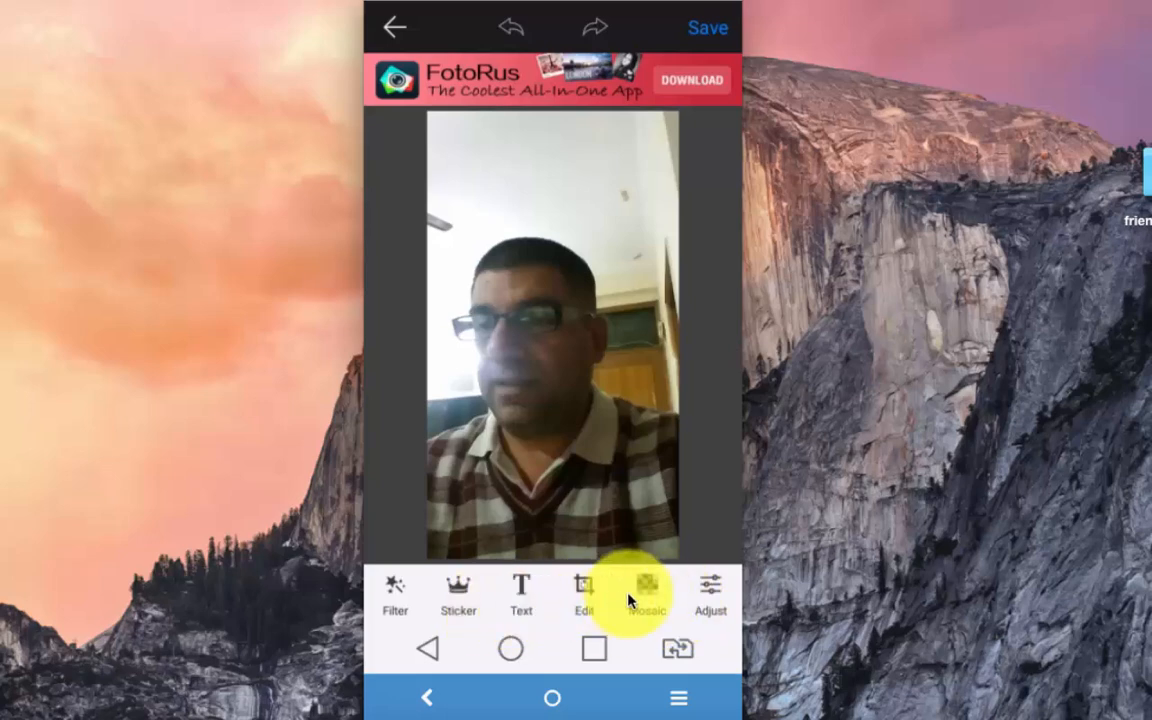
pyautogui.moveTo(458, 596)
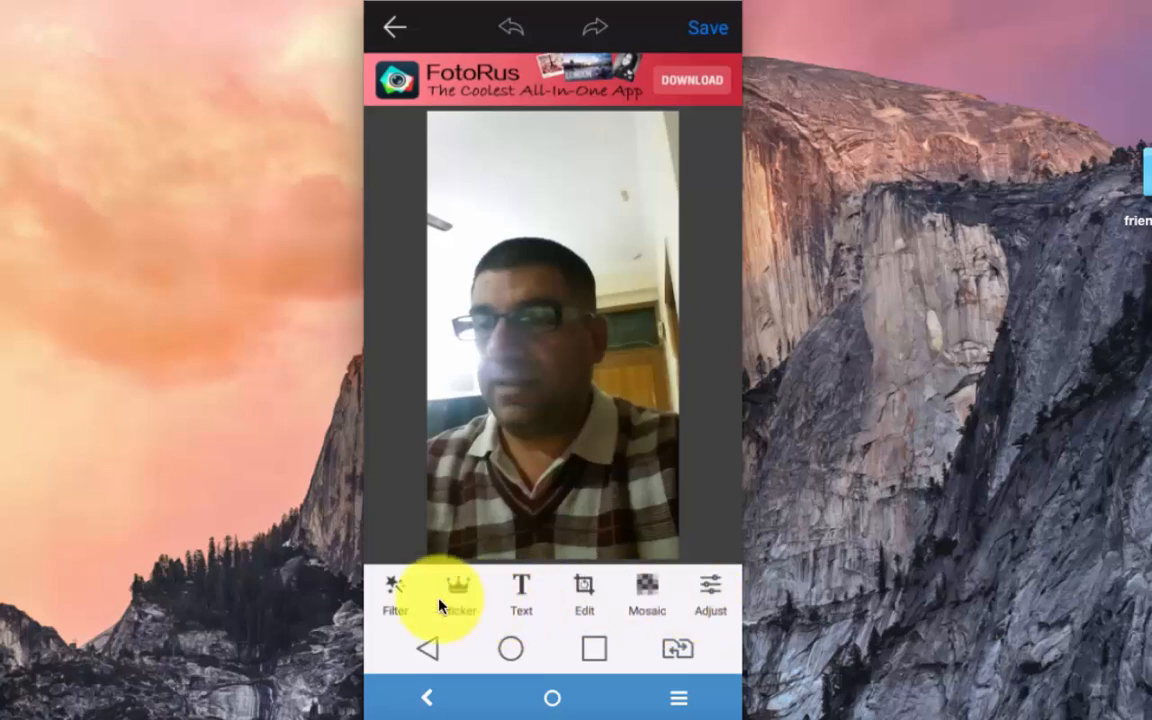
pyautogui.click(394, 592)
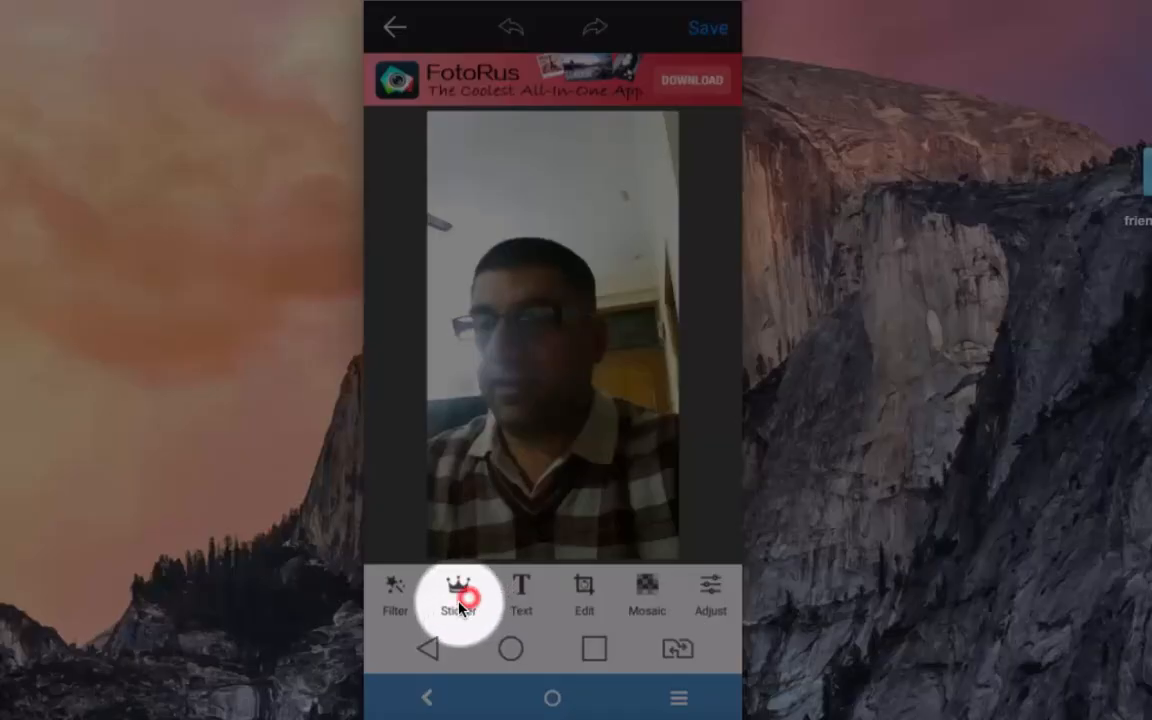
# Step: Browse the Hot and Decoration sticker sets, then start a new empty text caption on the selfie
pyautogui.click(458, 596)
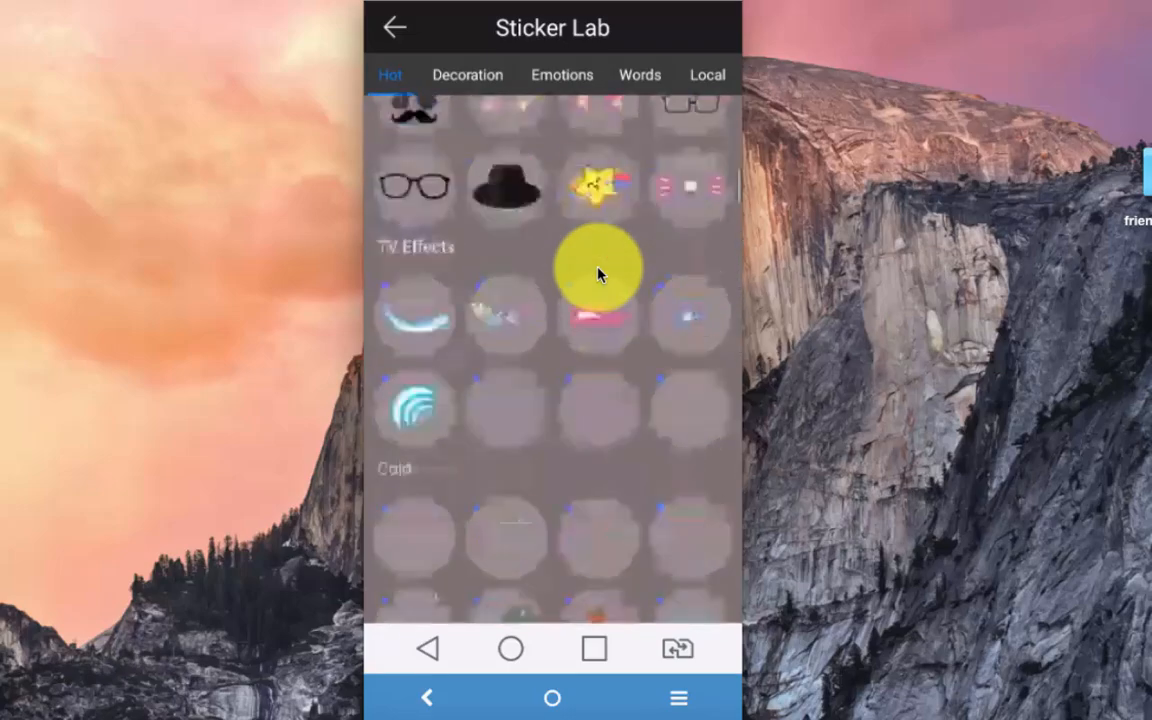
pyautogui.click(468, 74)
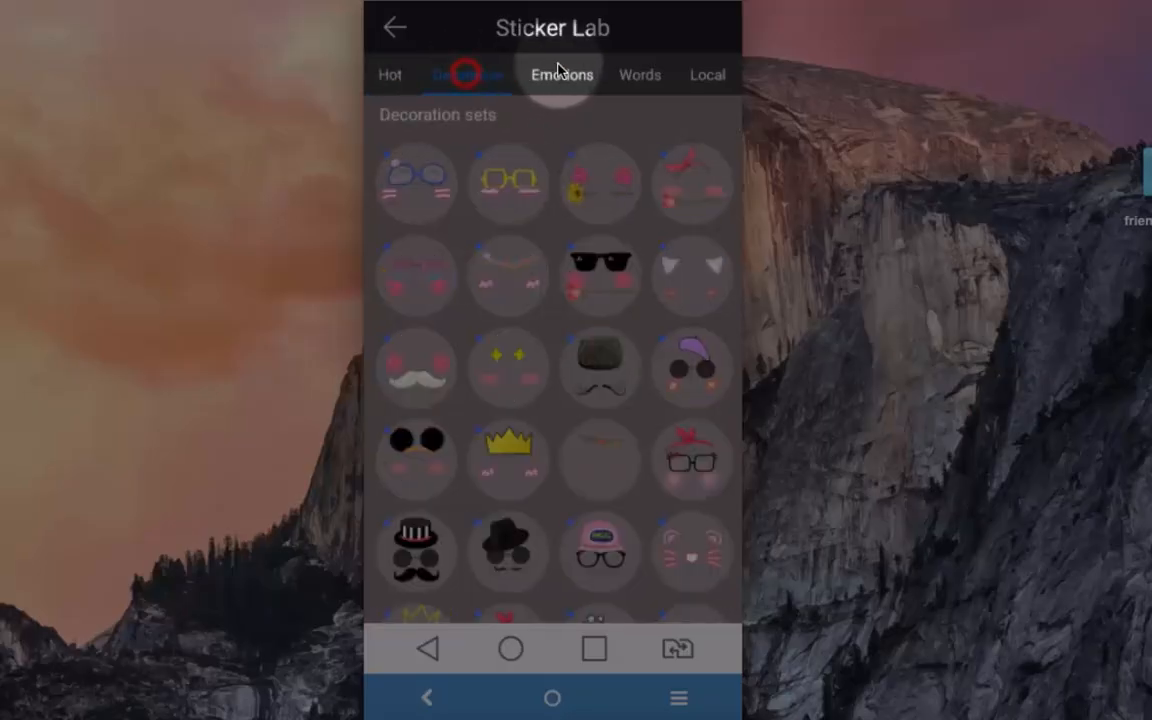
pyautogui.click(428, 648)
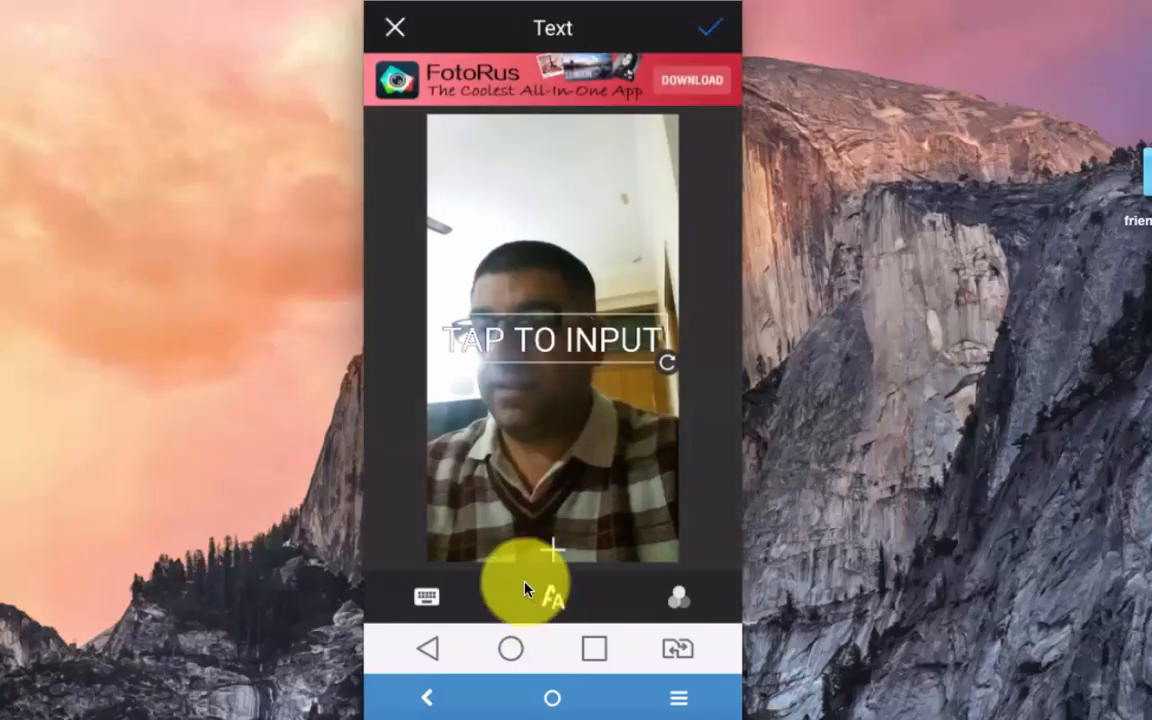
# Step: Tilt the box, caption it 'hello friends' in a yellow lettering style near the top, then leave Text
pyautogui.moveTo(528, 588); pyautogui.dragTo(552, 364)
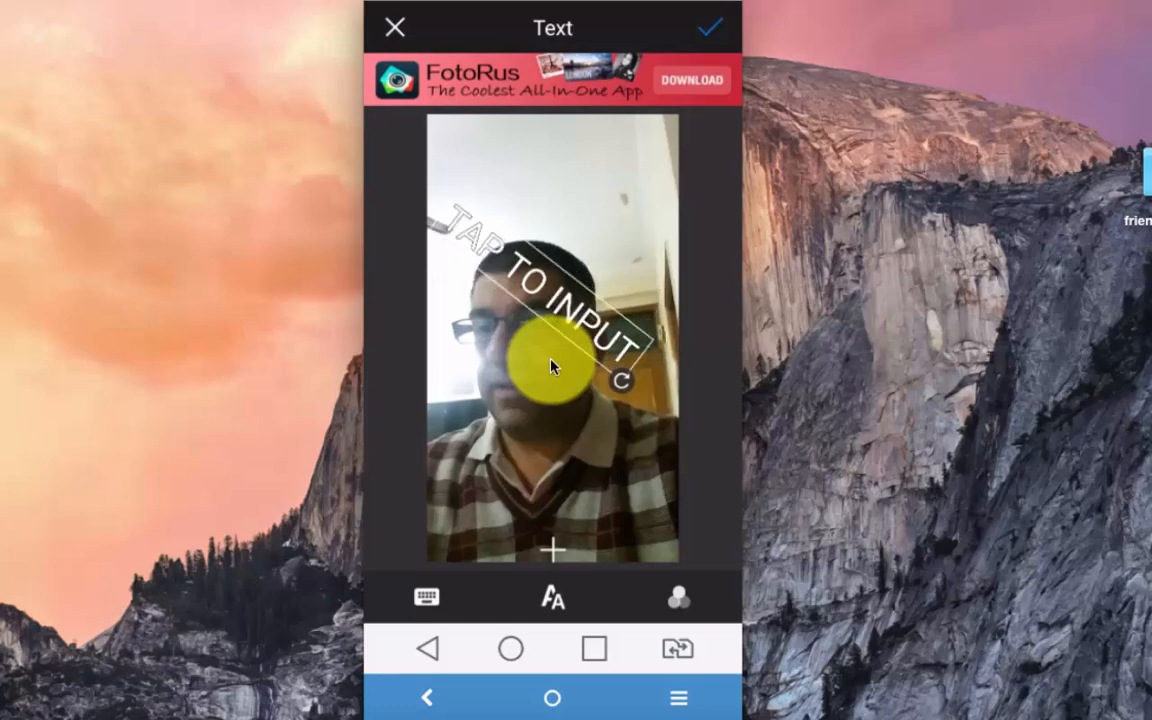
pyautogui.click(552, 596)
pyautogui.write('h')
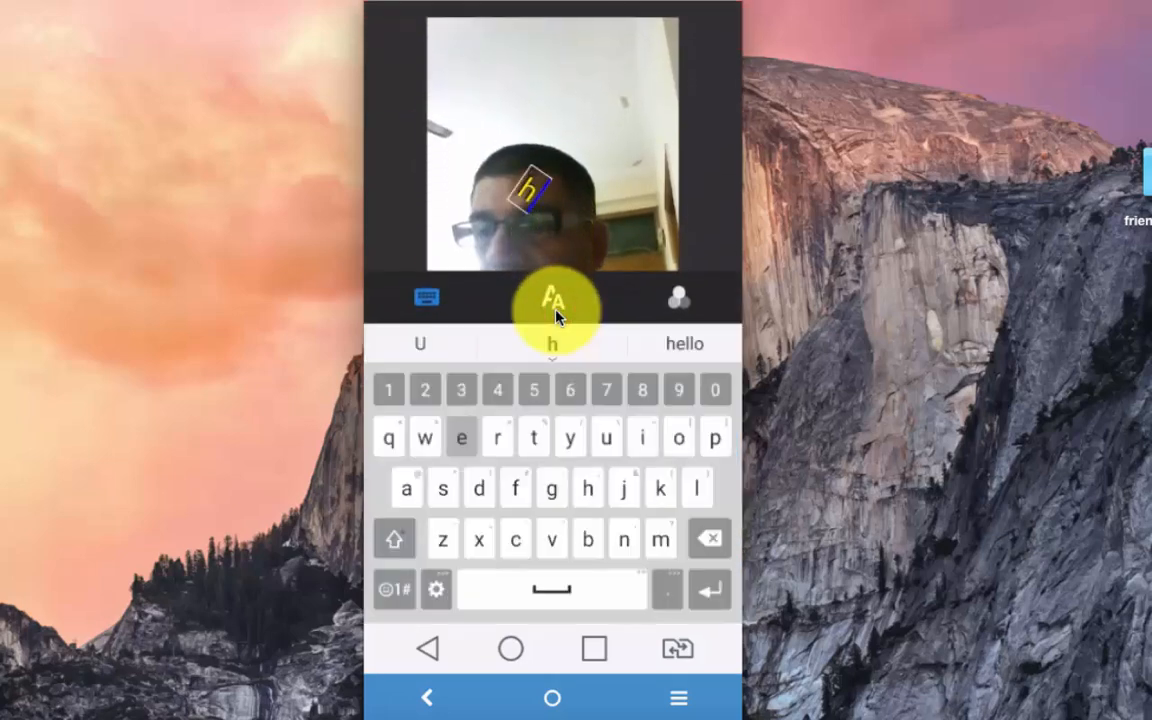
pyautogui.click(684, 344)
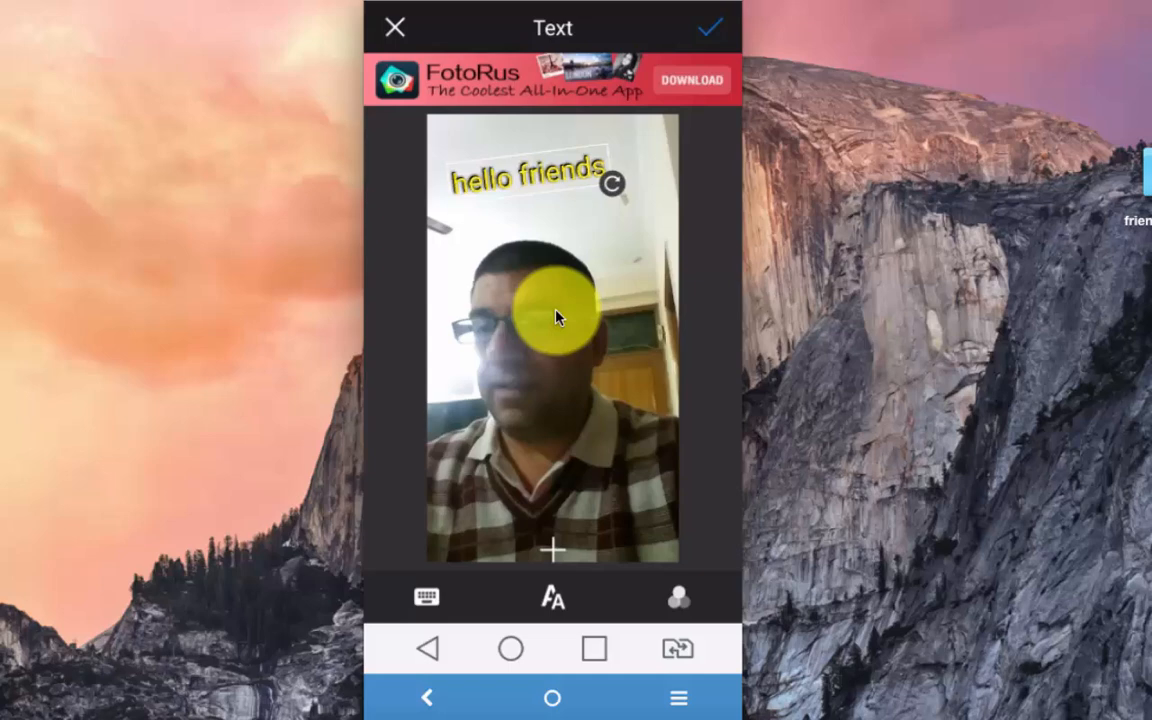
pyautogui.moveTo(556, 316); pyautogui.dragTo(600, 396)
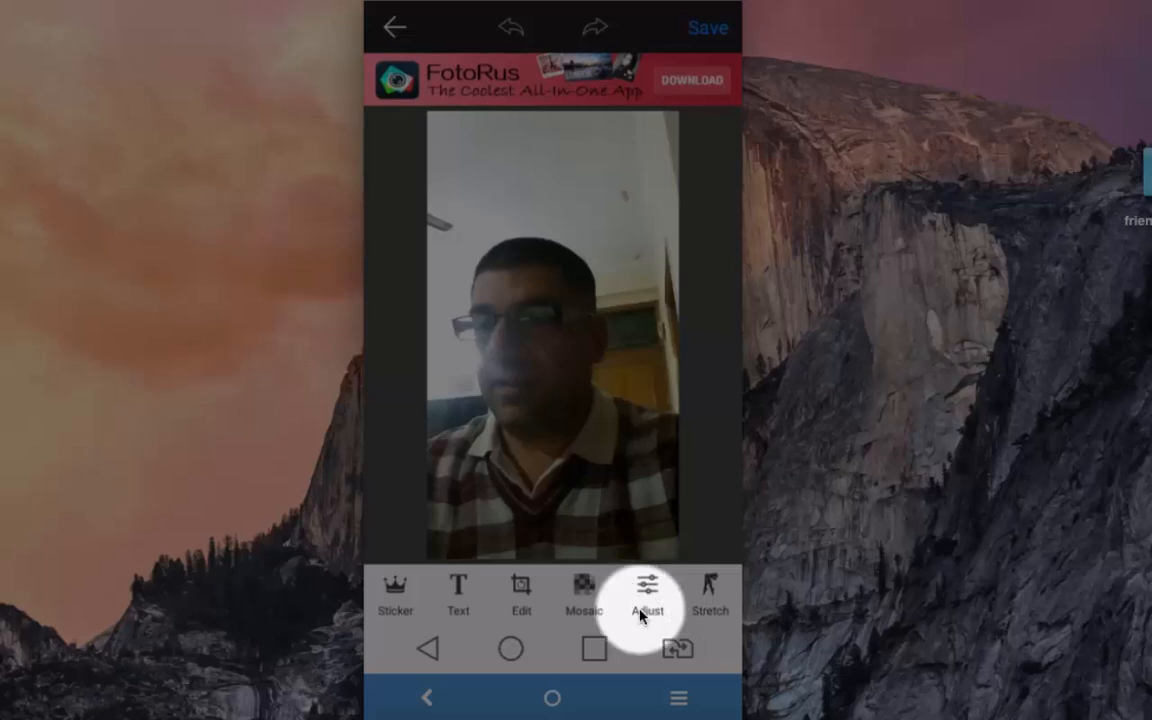
# Step: In Adjust, take Sharpen down to -28 and back up to 17
pyautogui.click(648, 590)
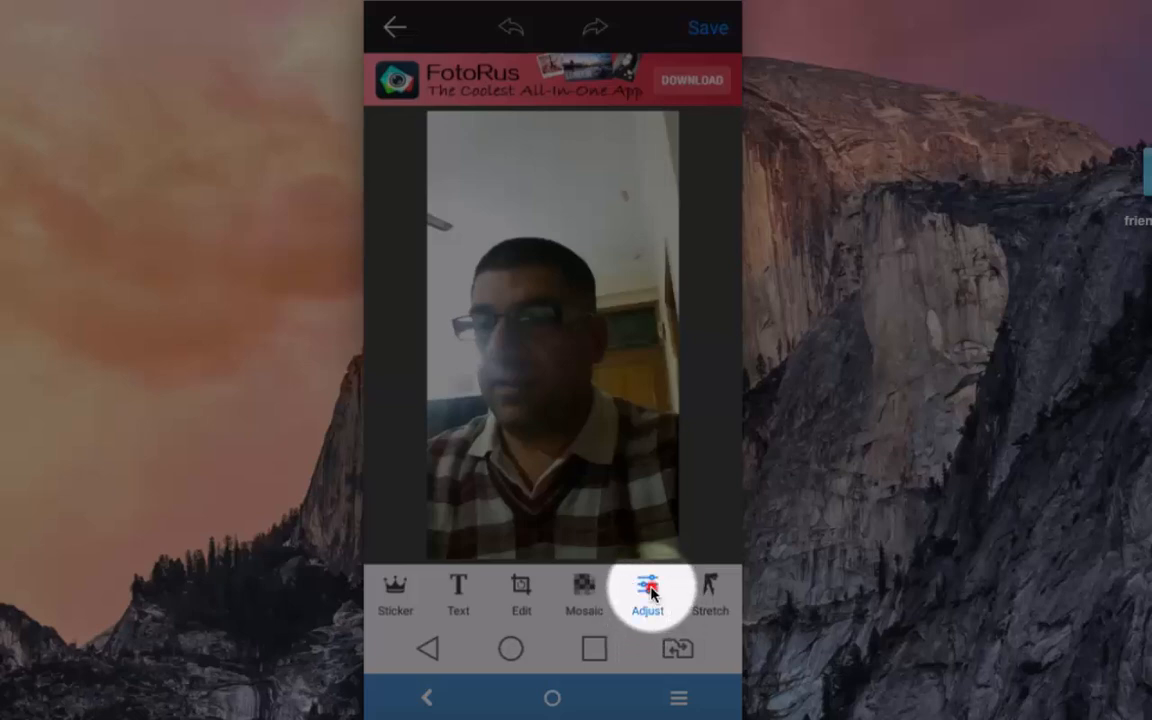
pyautogui.click(648, 596)
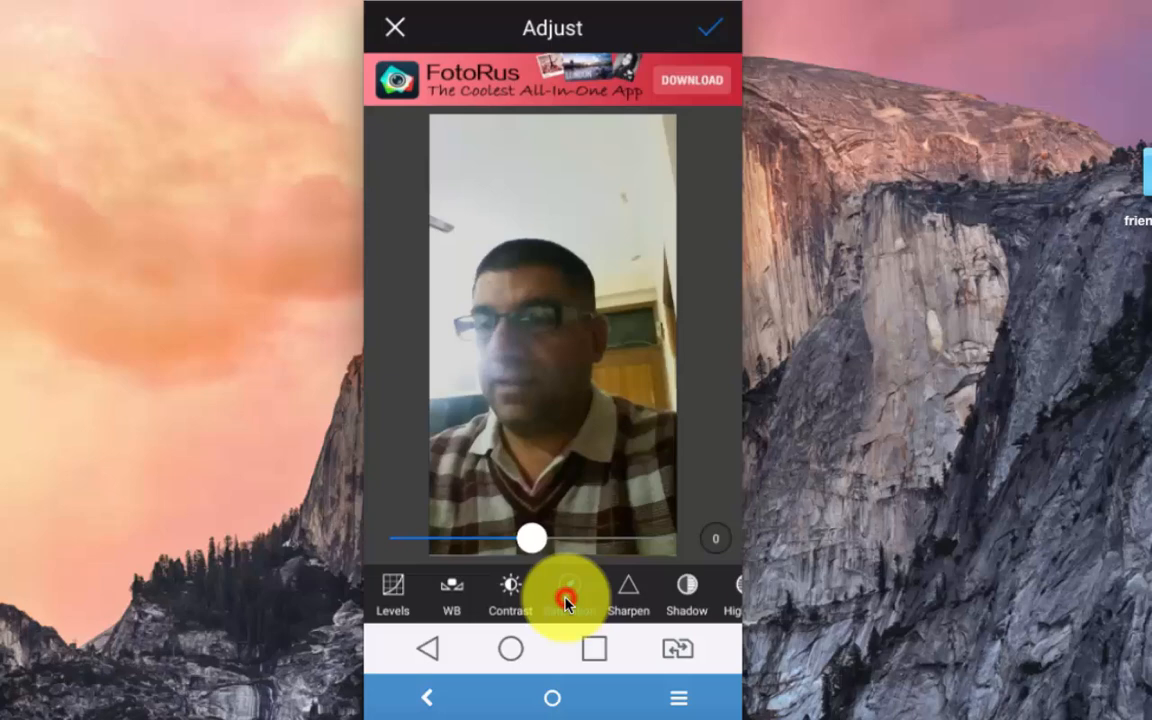
pyautogui.click(570, 590)
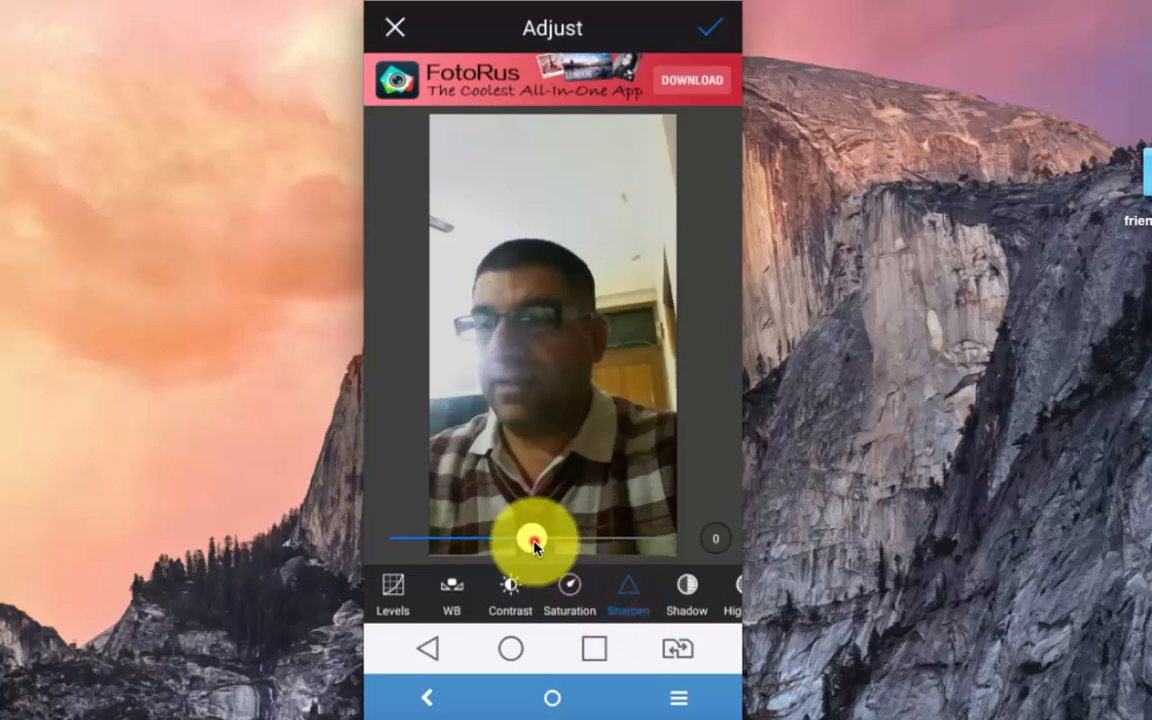
pyautogui.moveTo(536, 542); pyautogui.dragTo(470, 542)
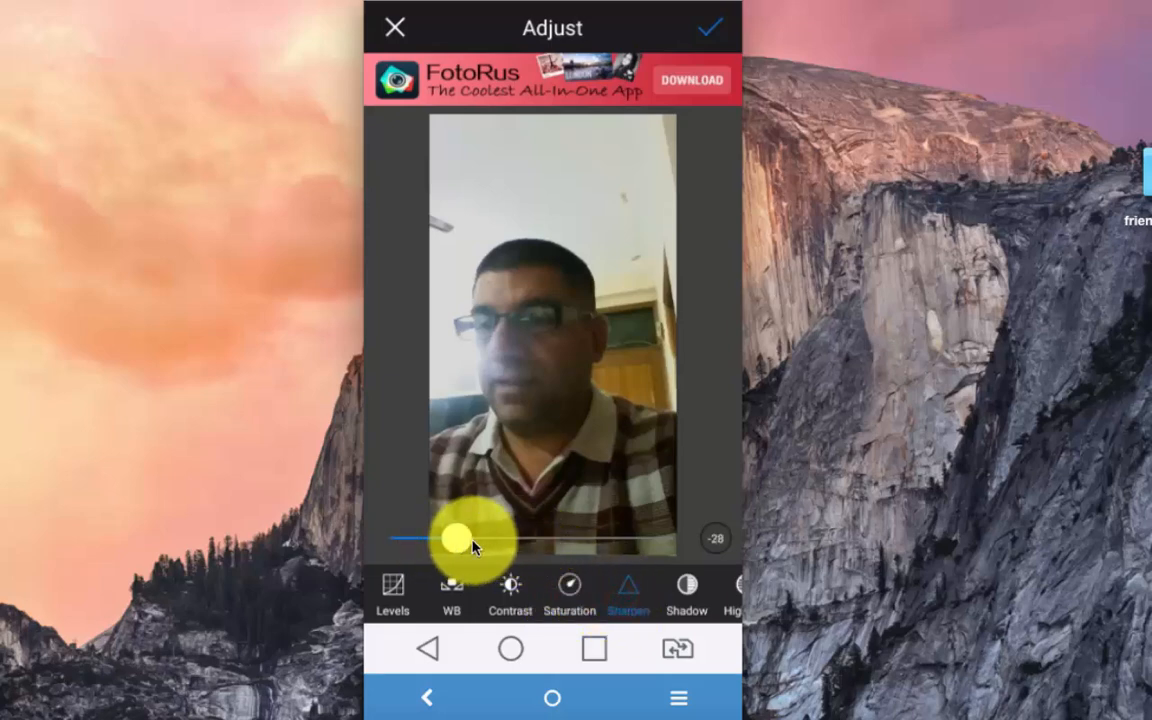
pyautogui.moveTo(470, 540); pyautogui.dragTo(576, 538)
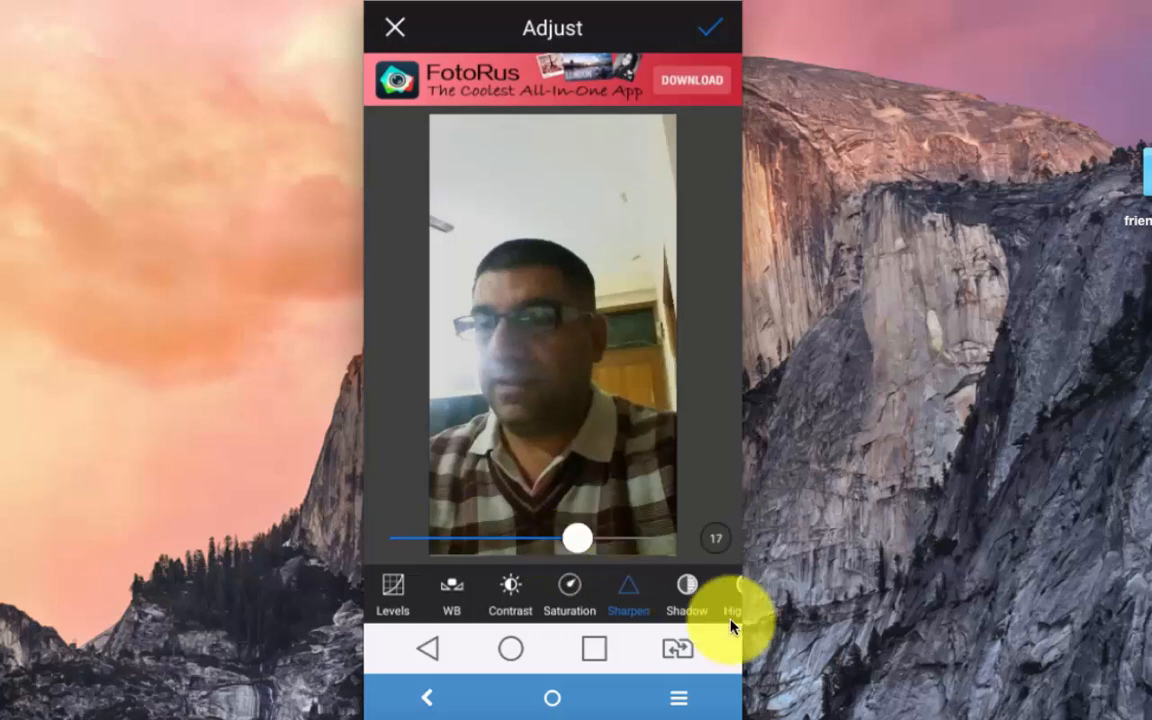
pyautogui.hscroll(-3)
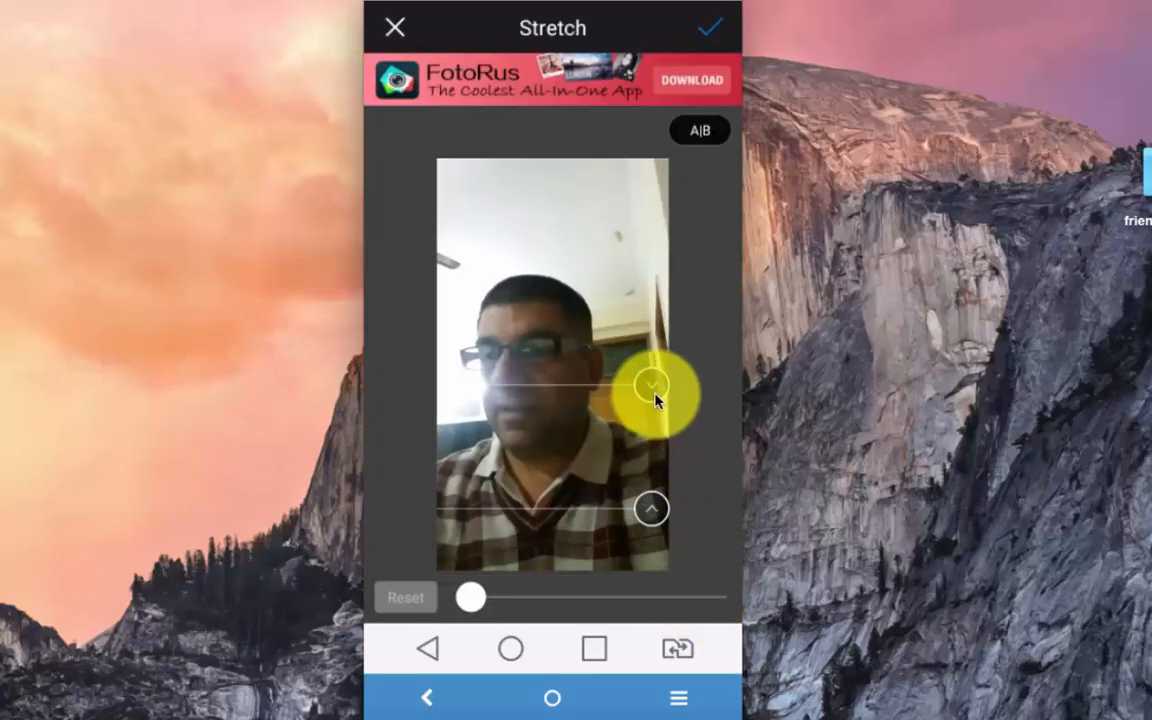
# Step: Mark a band around the torso, stretch it longer and back down, then return to the home screen
pyautogui.moveTo(652, 384); pyautogui.dragTo(652, 440)
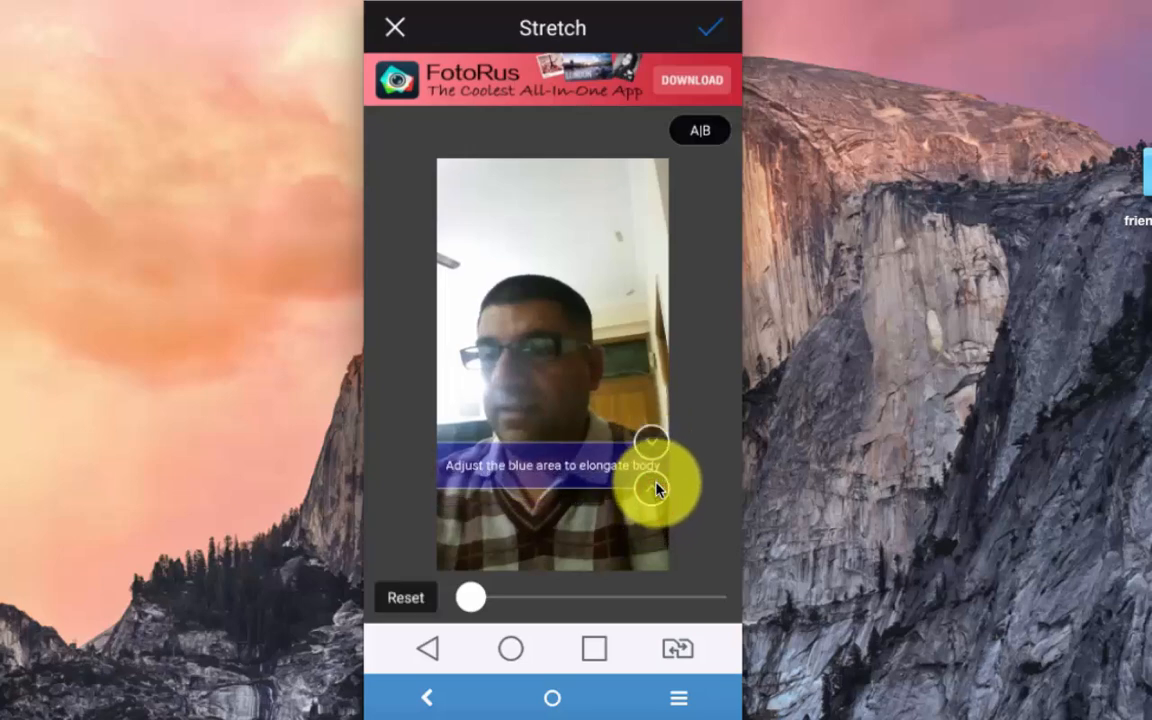
pyautogui.moveTo(660, 488); pyautogui.dragTo(472, 598)
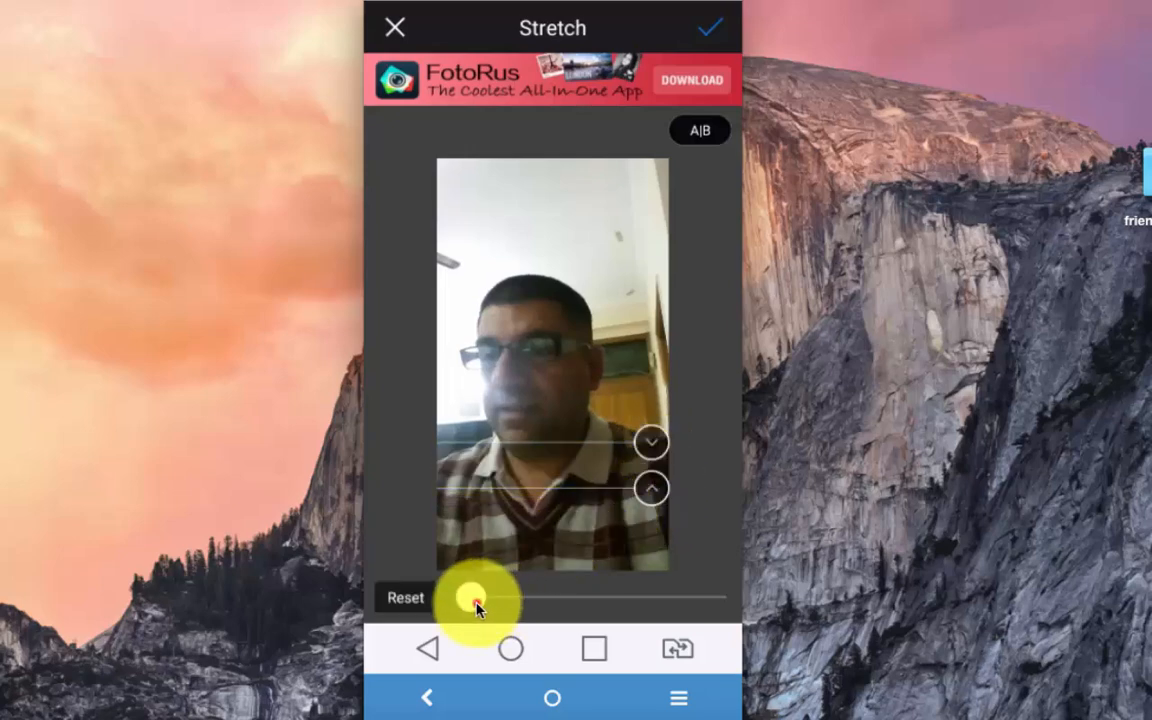
pyautogui.moveTo(470, 600); pyautogui.dragTo(576, 600)
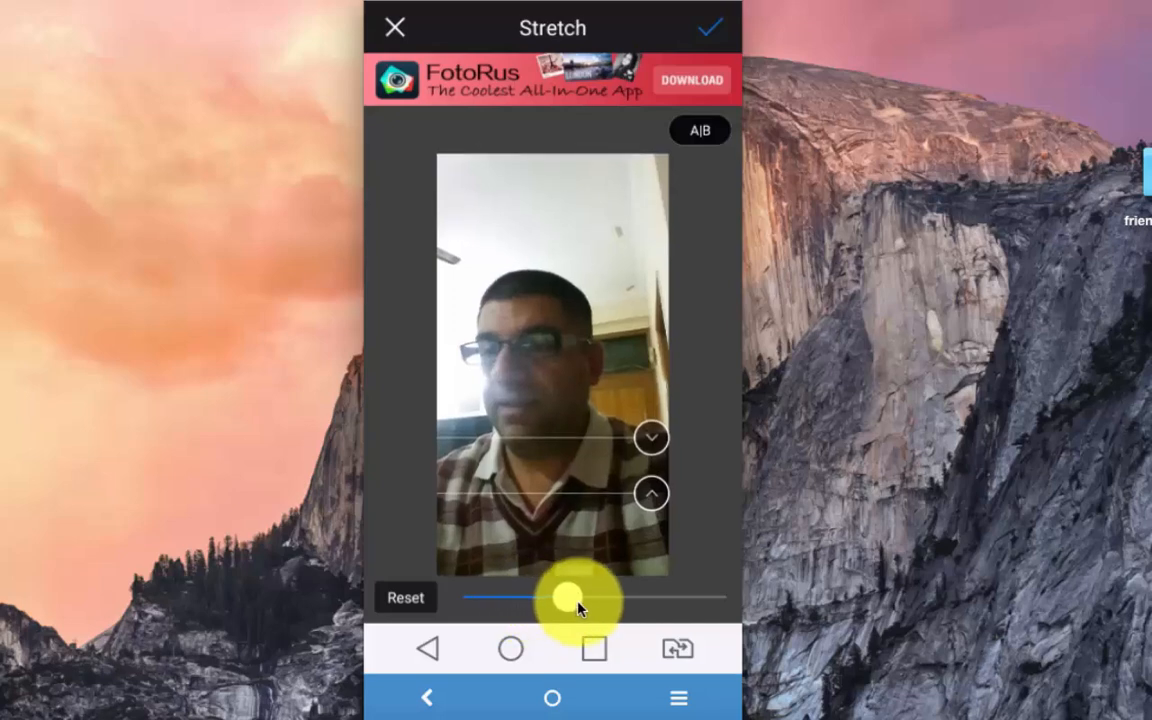
pyautogui.moveTo(576, 598); pyautogui.dragTo(664, 598)
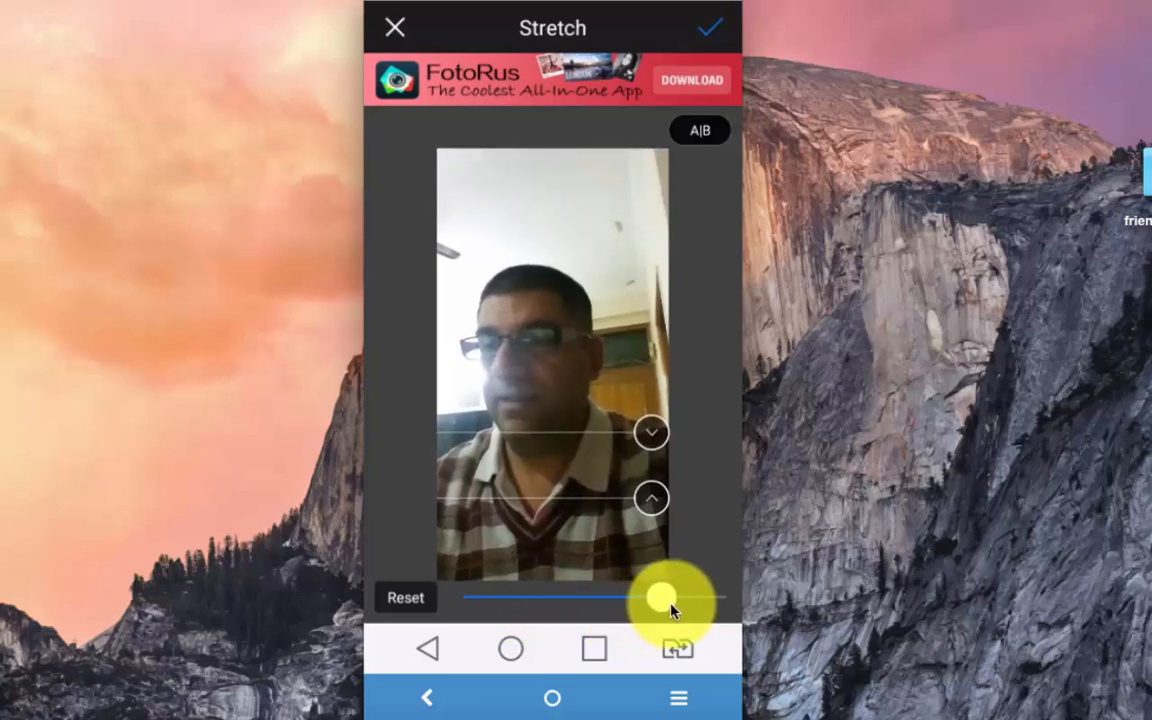
pyautogui.moveTo(670, 596); pyautogui.dragTo(516, 596)
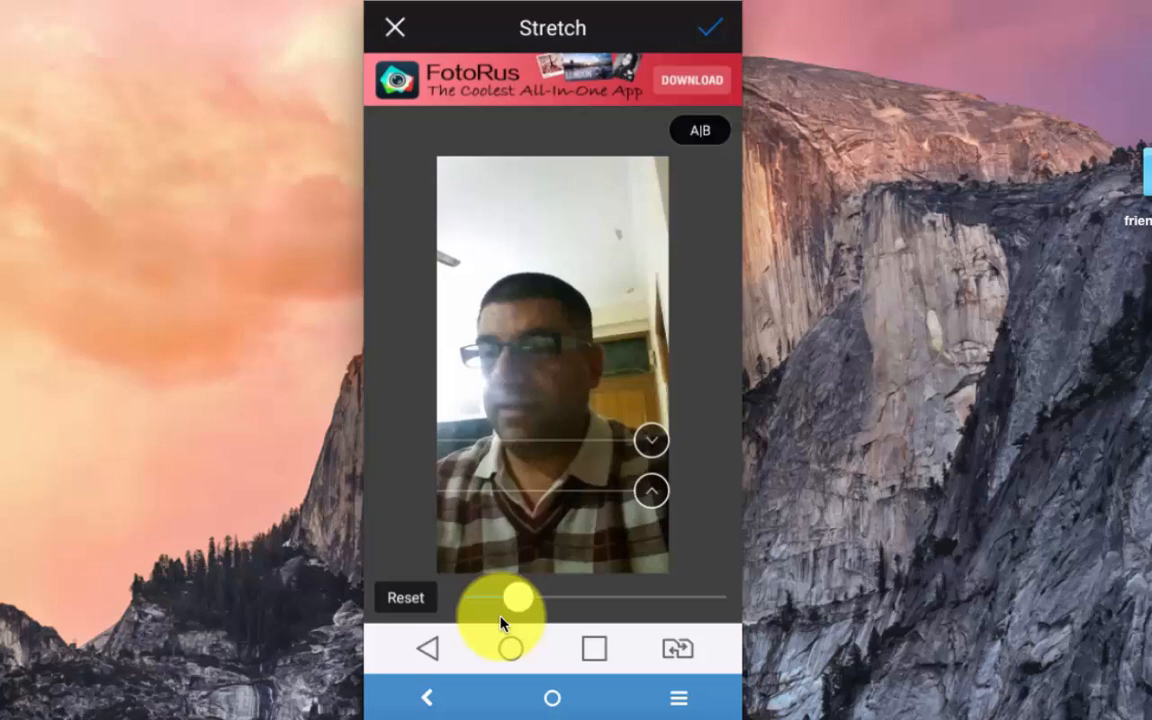
pyautogui.moveTo(516, 596); pyautogui.dragTo(470, 596)
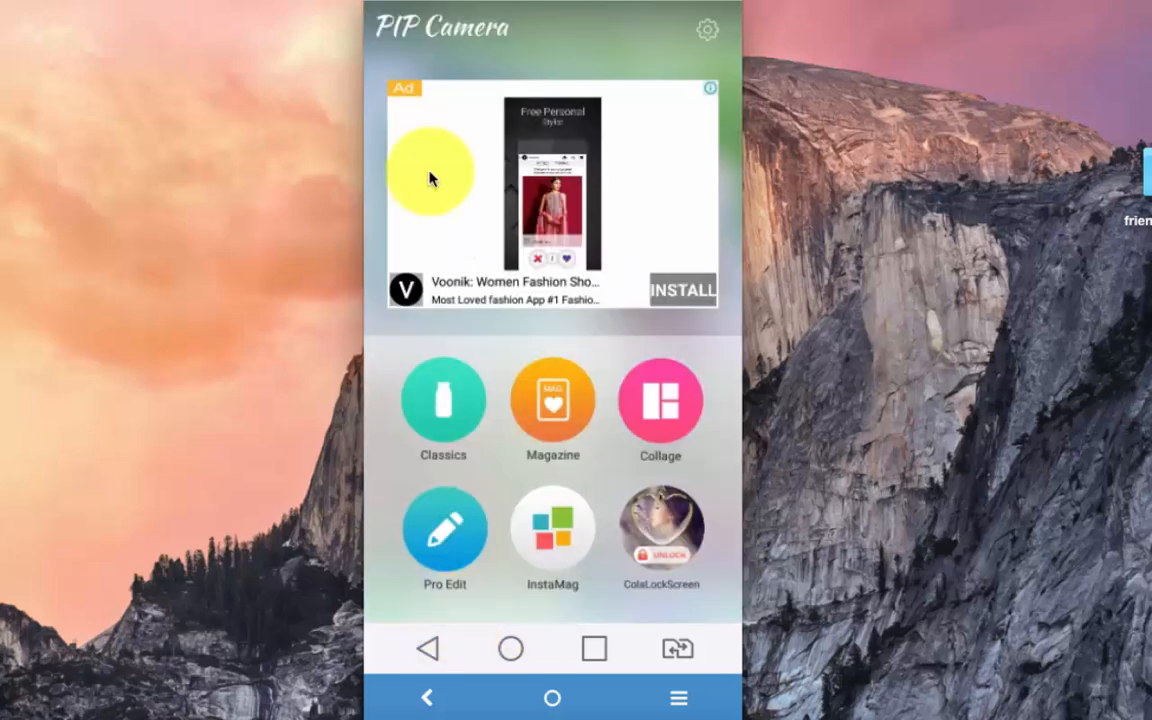
pyautogui.moveTo(610, 160)
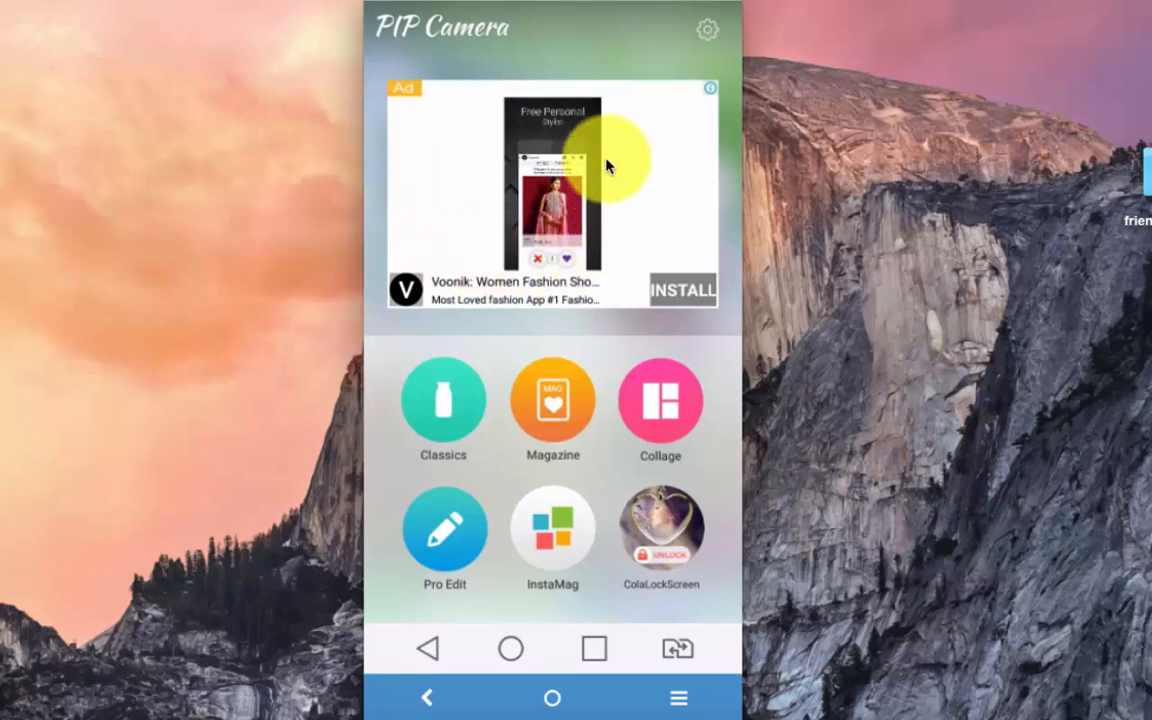